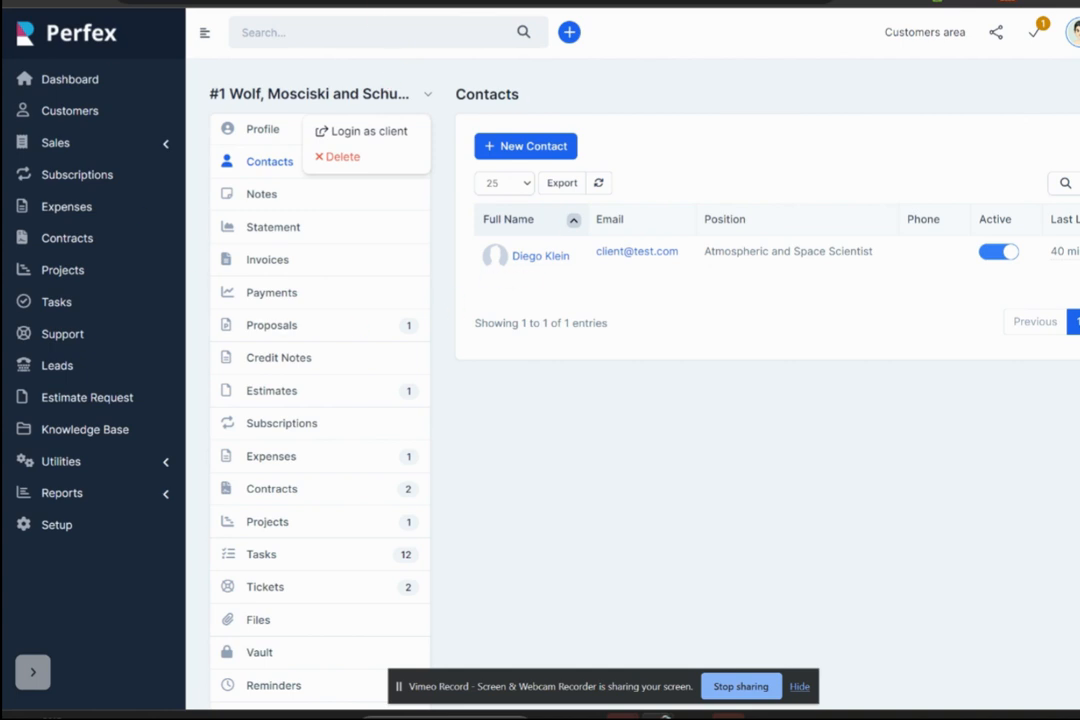
mouse_move(428, 100)
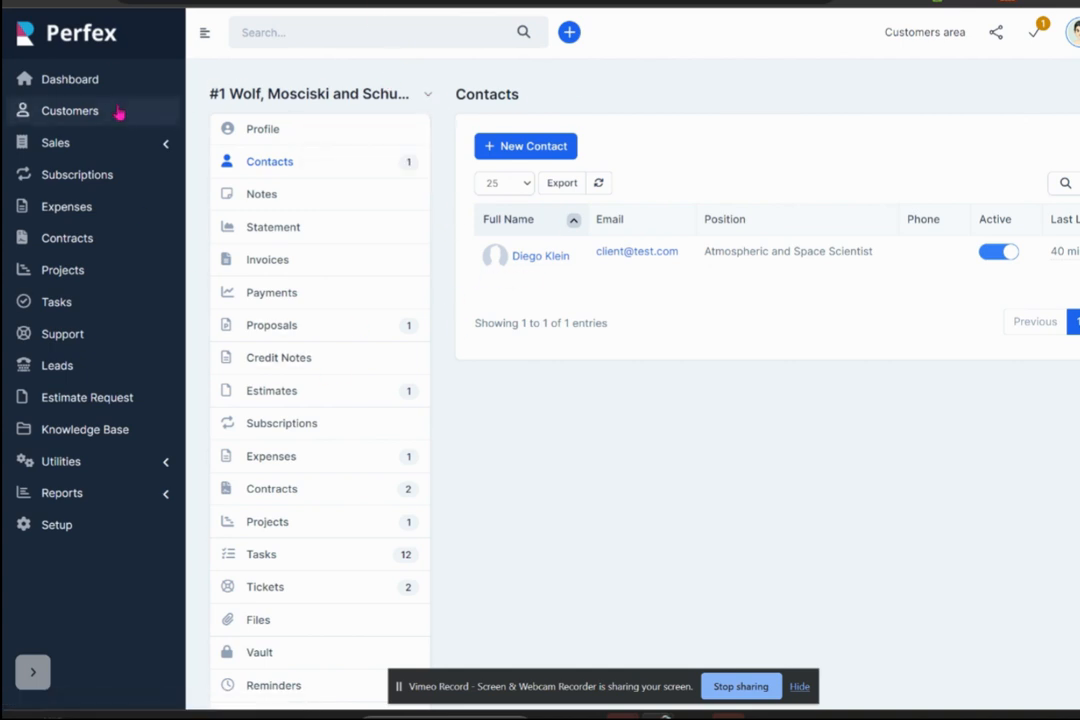
mouse_move(420, 99)
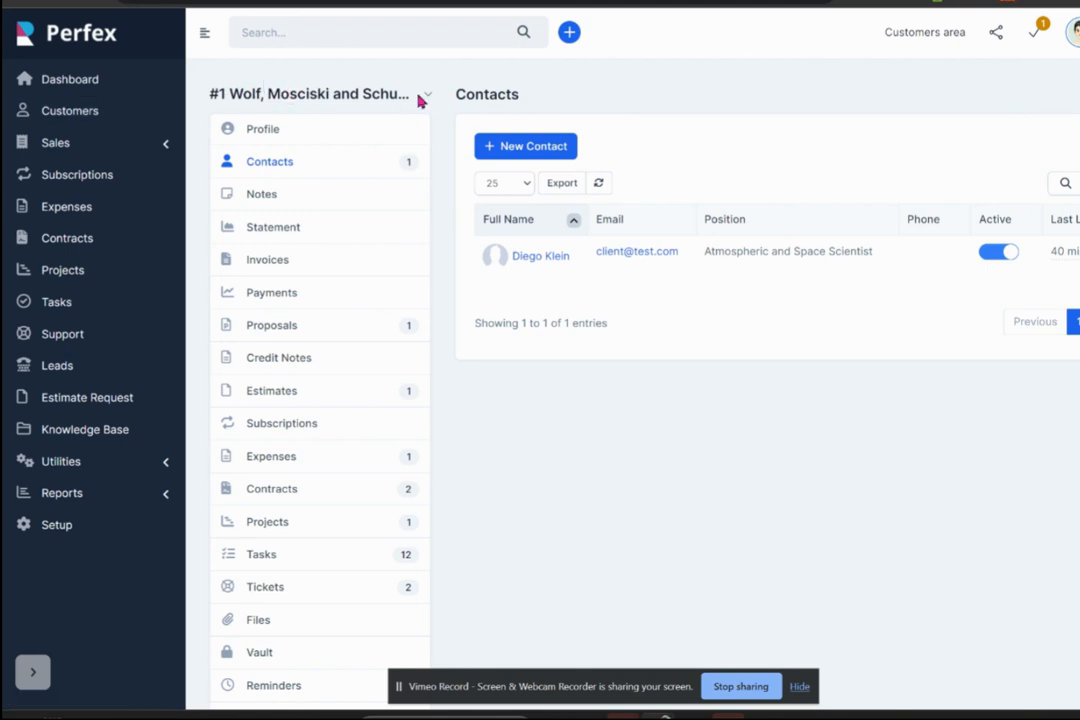
- Log in as client contact Diego from the customer's actions dropdown
left_click(427, 94)
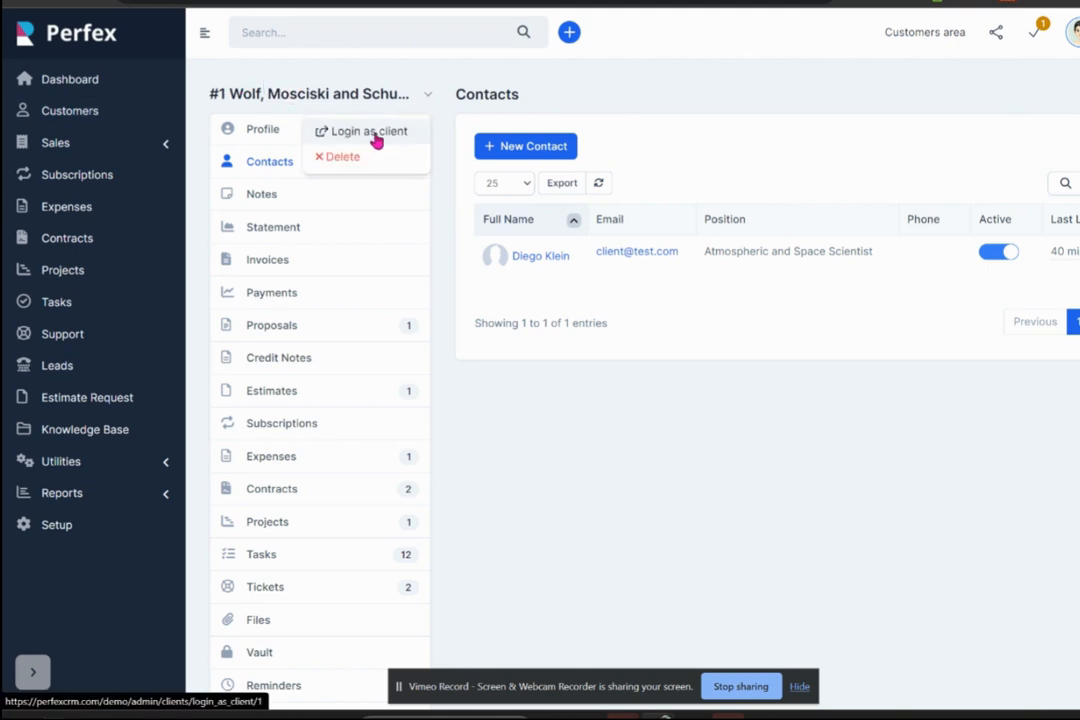
left_click(367, 131)
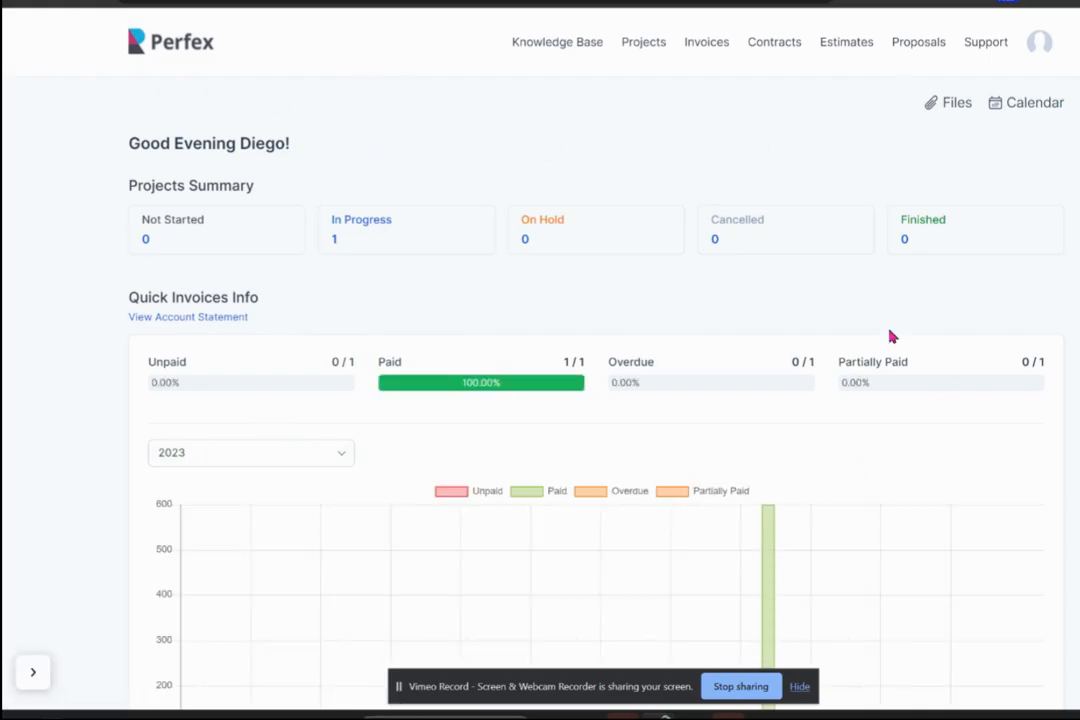
mouse_move(557, 42)
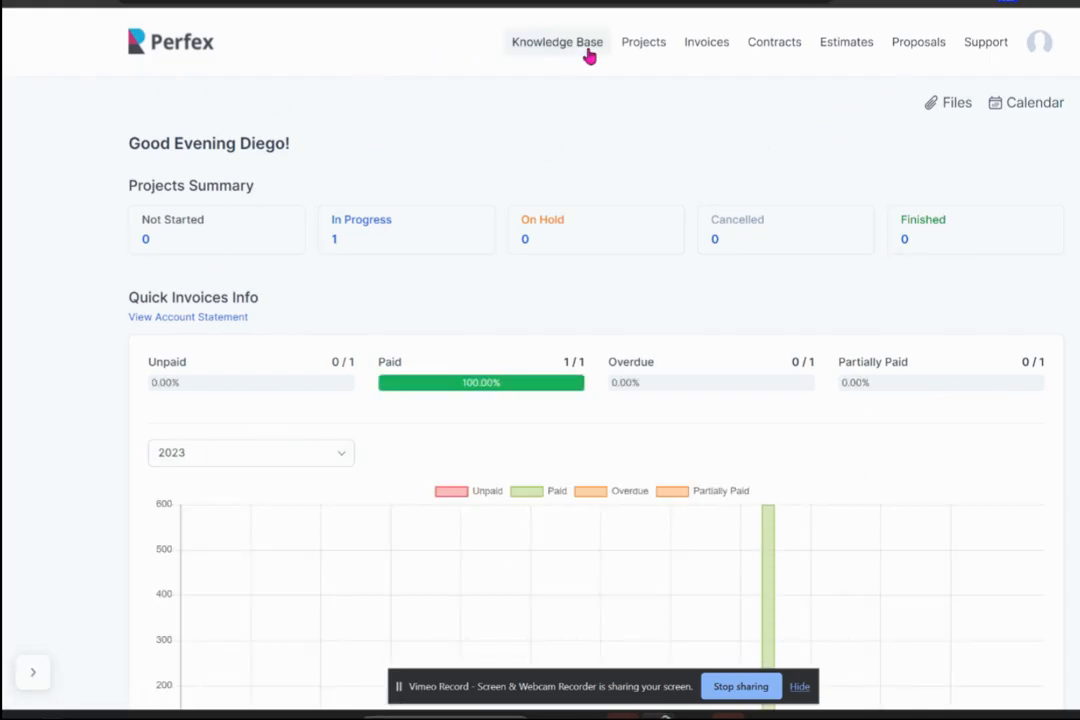
mouse_move(896, 50)
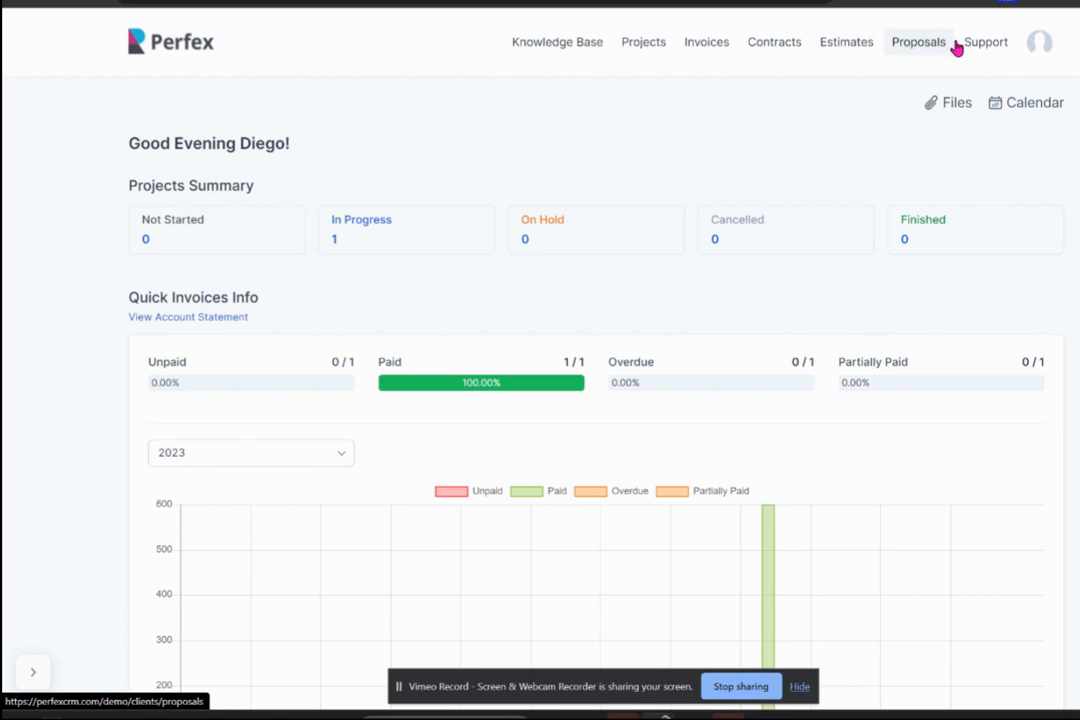
mouse_move(1057, 123)
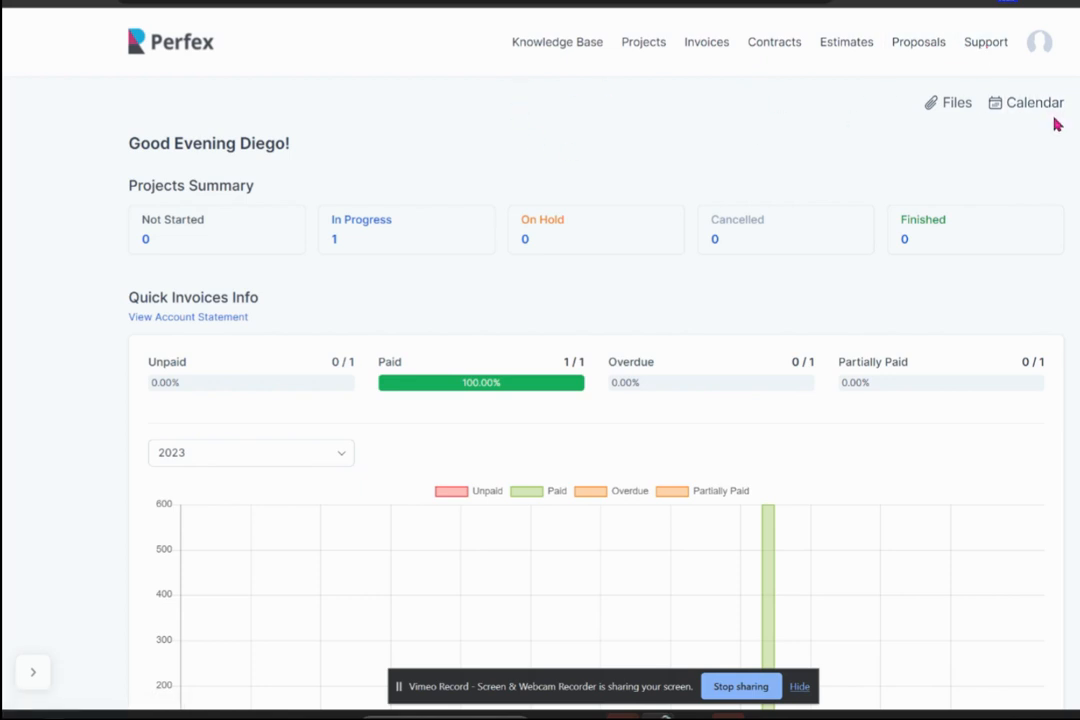
mouse_move(421, 105)
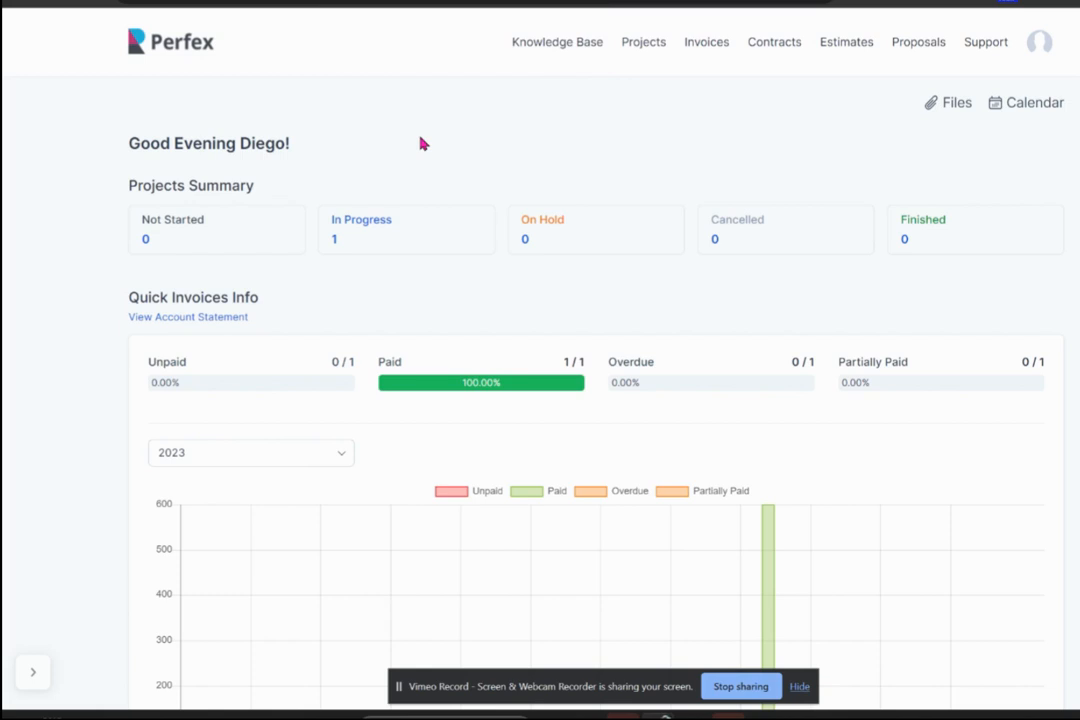
mouse_move(422, 143)
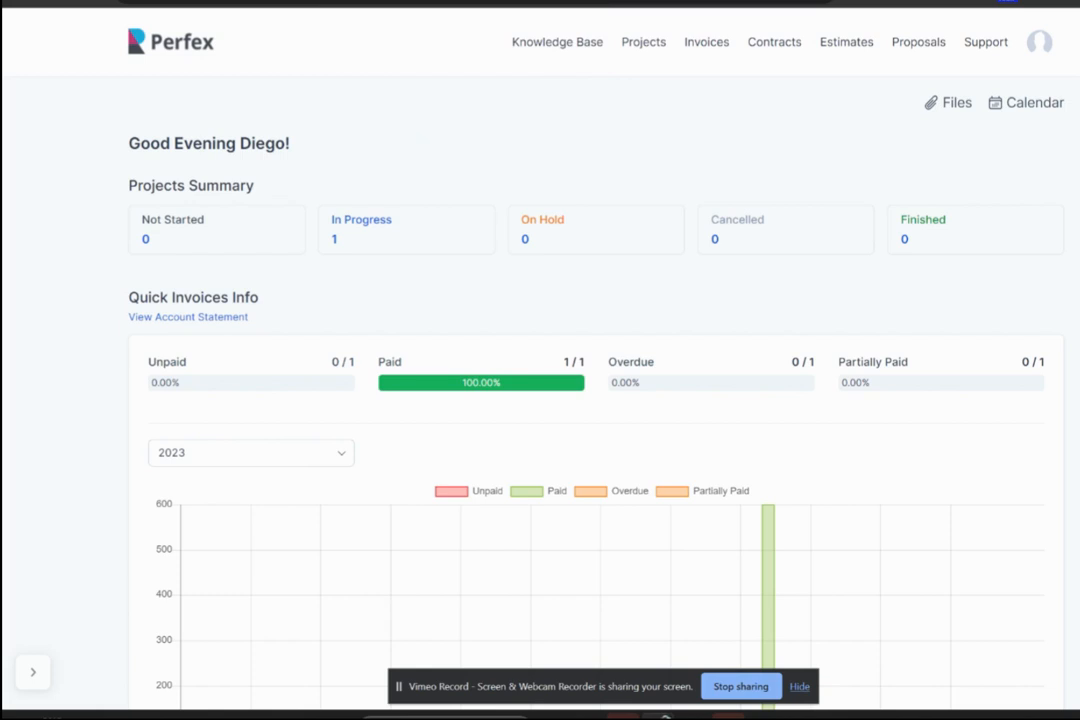
mouse_move(600, 140)
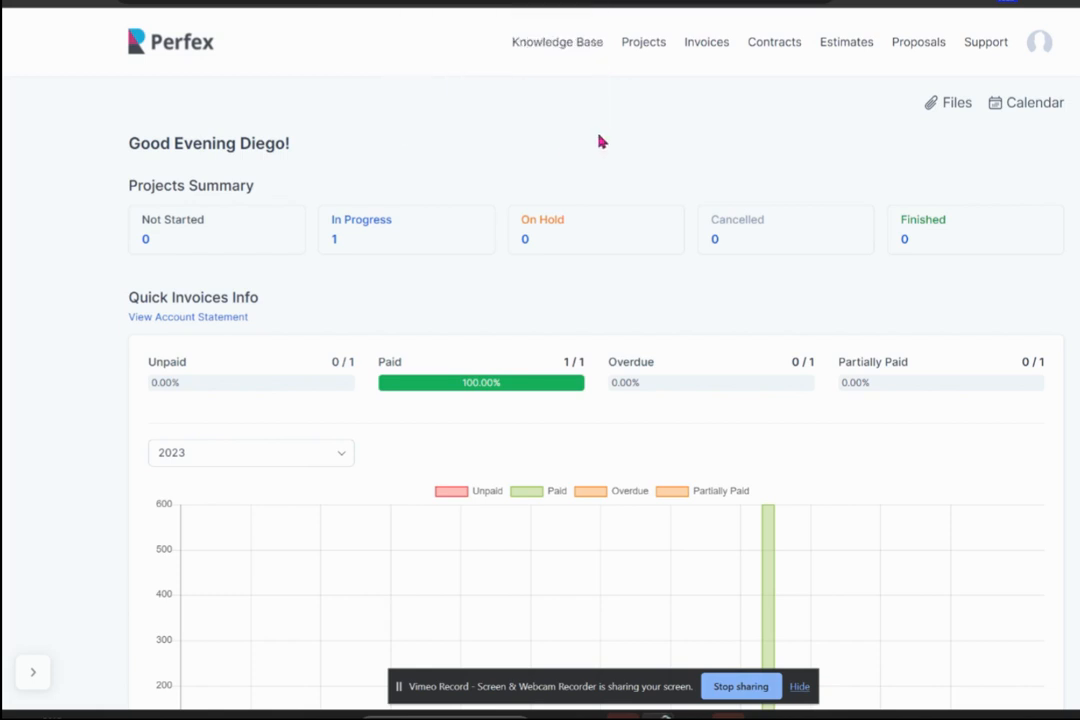
mouse_move(557, 42)
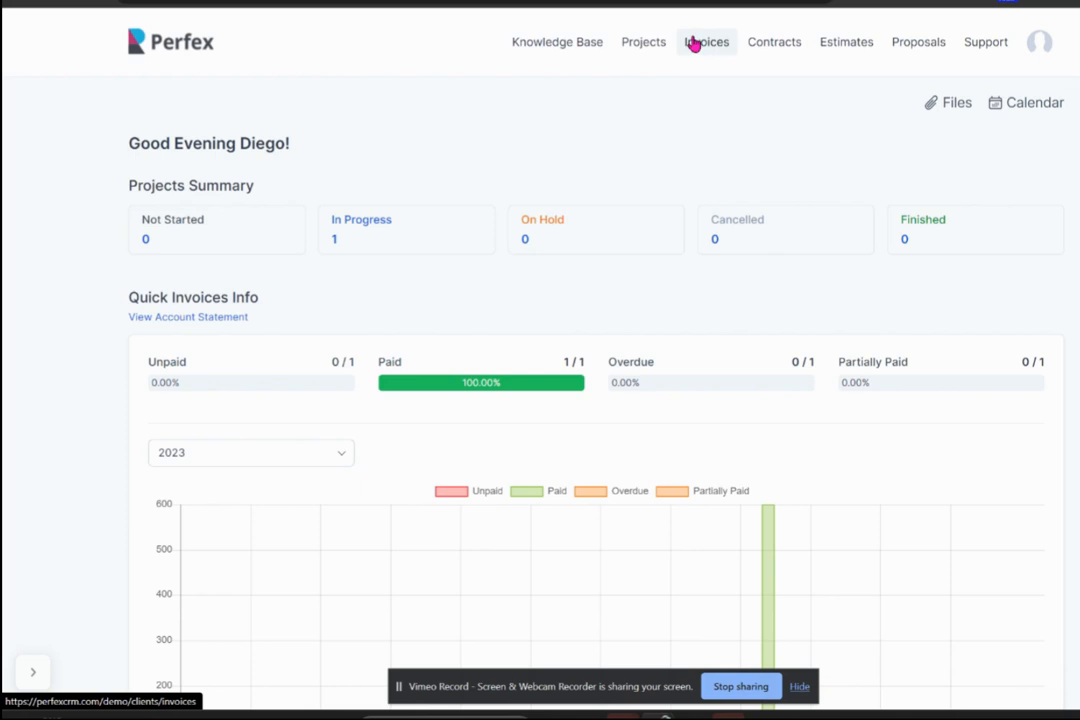
mouse_move(700, 38)
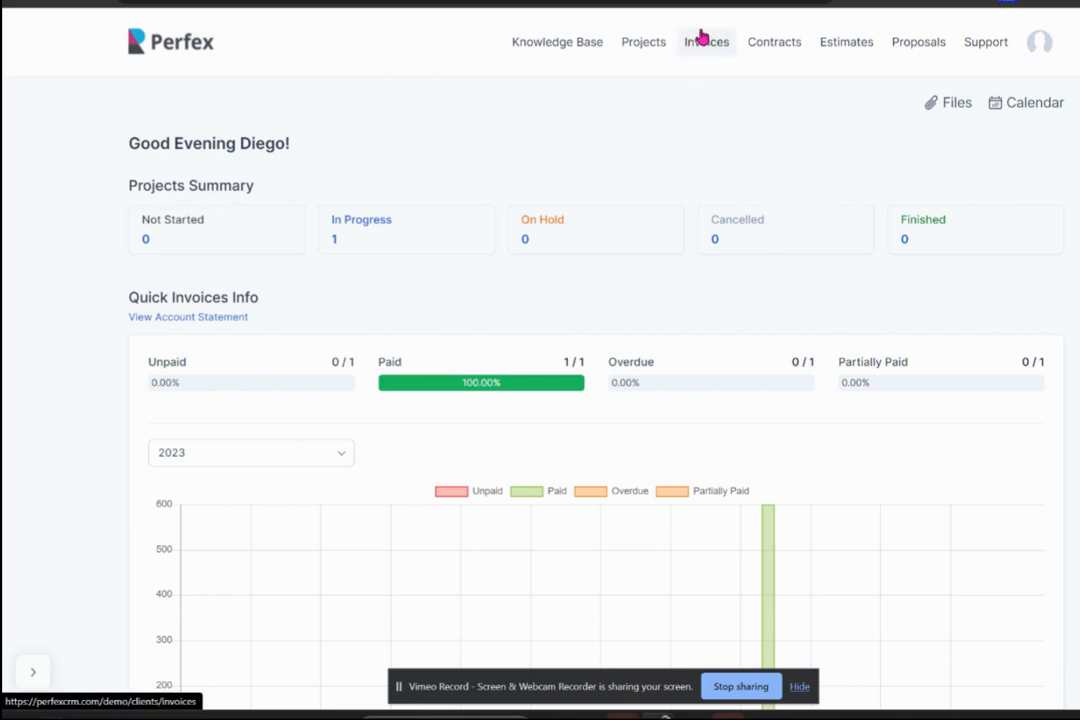
mouse_move(775, 127)
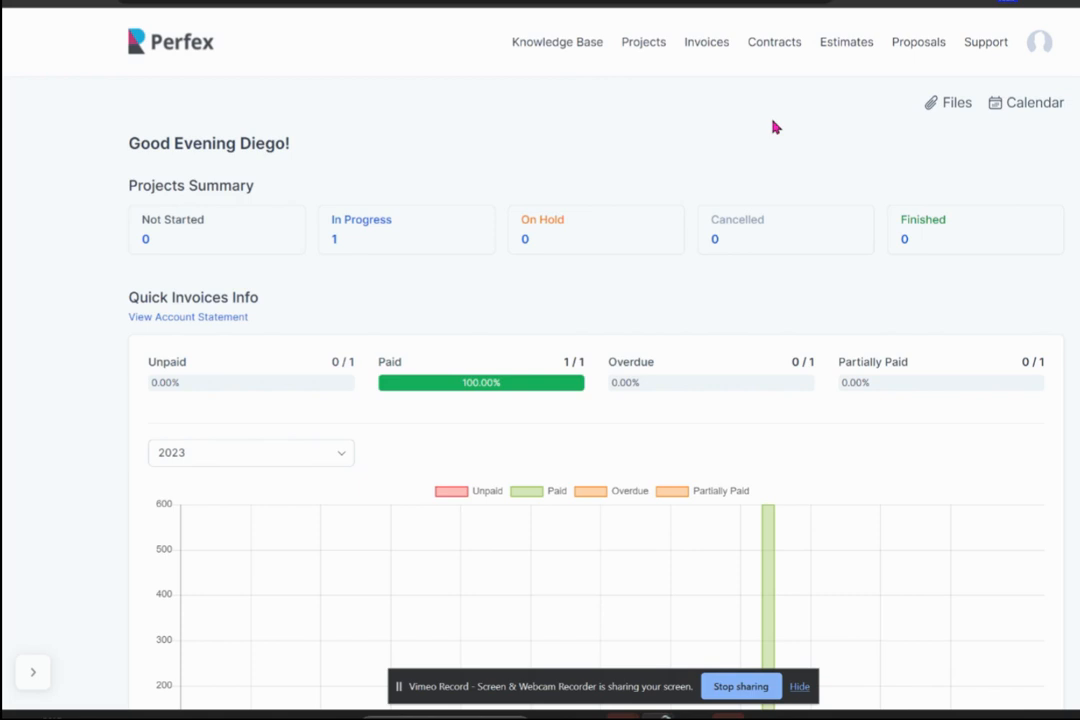
mouse_move(192, 98)
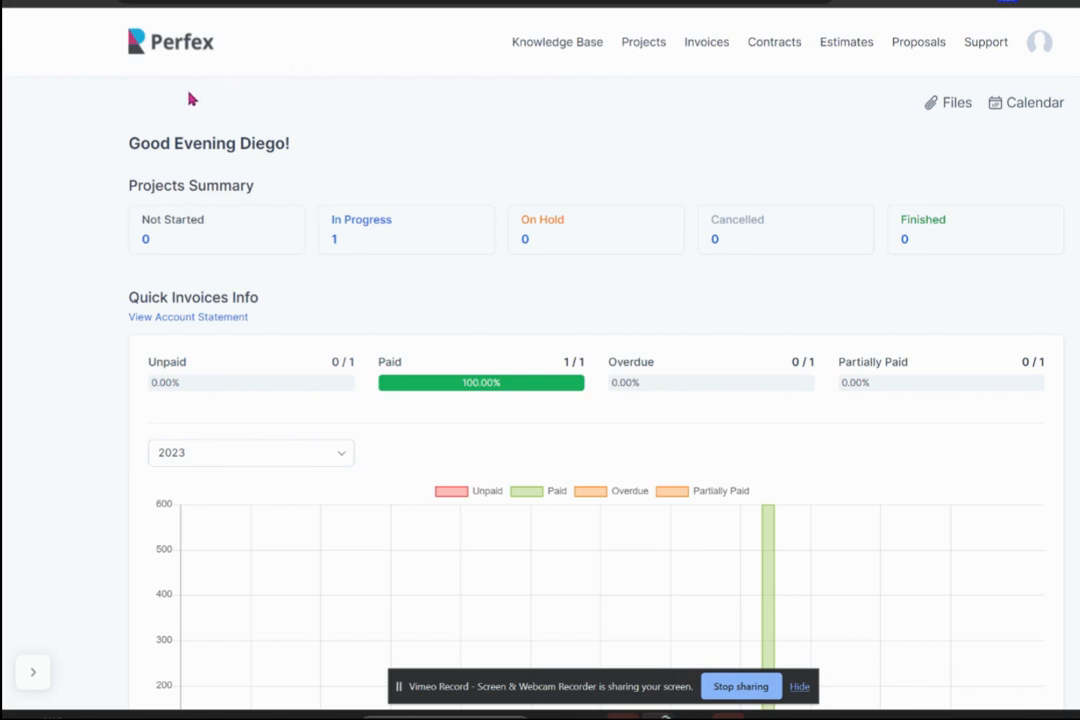
mouse_move(607, 164)
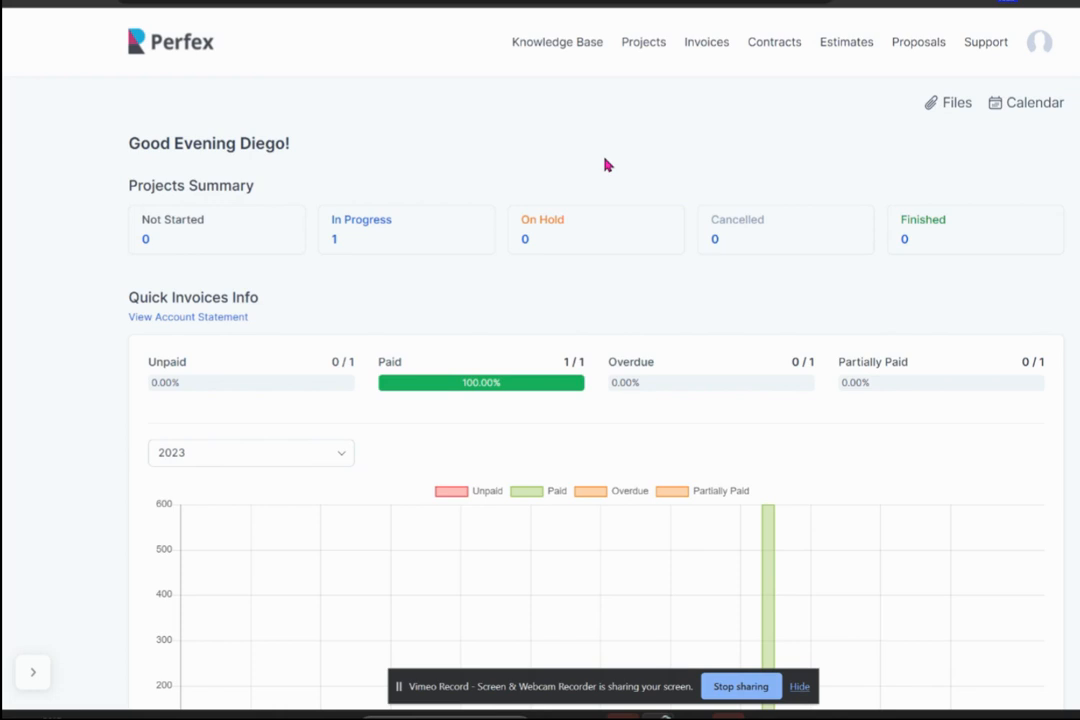
mouse_move(308, 180)
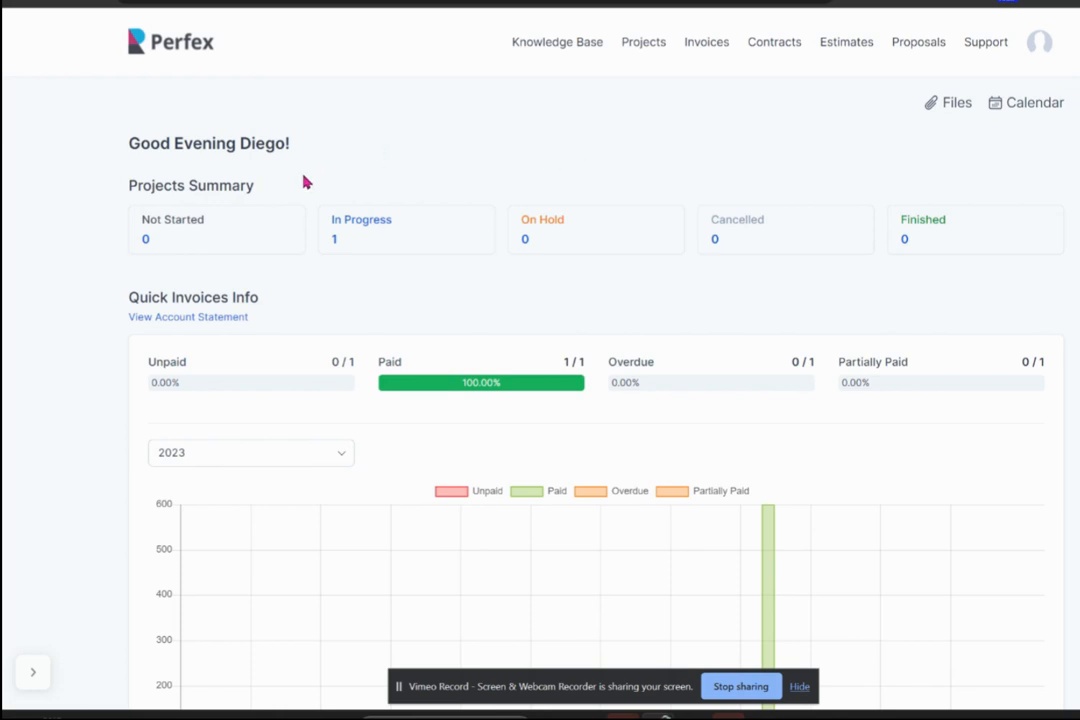
mouse_move(230, 95)
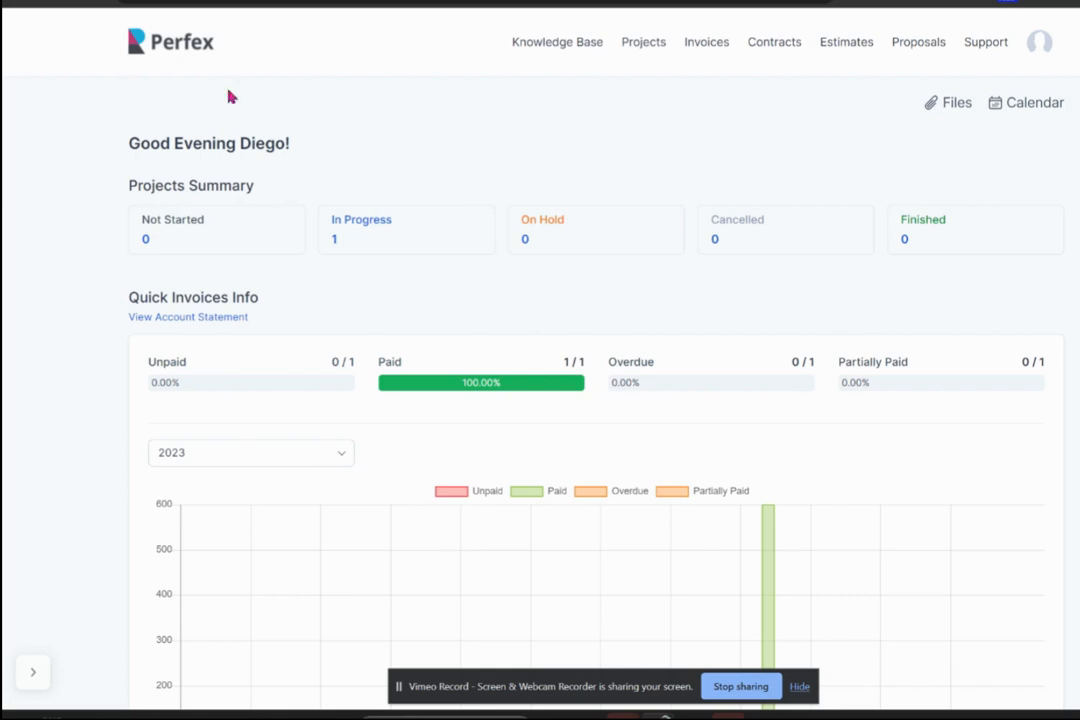
mouse_move(561, 148)
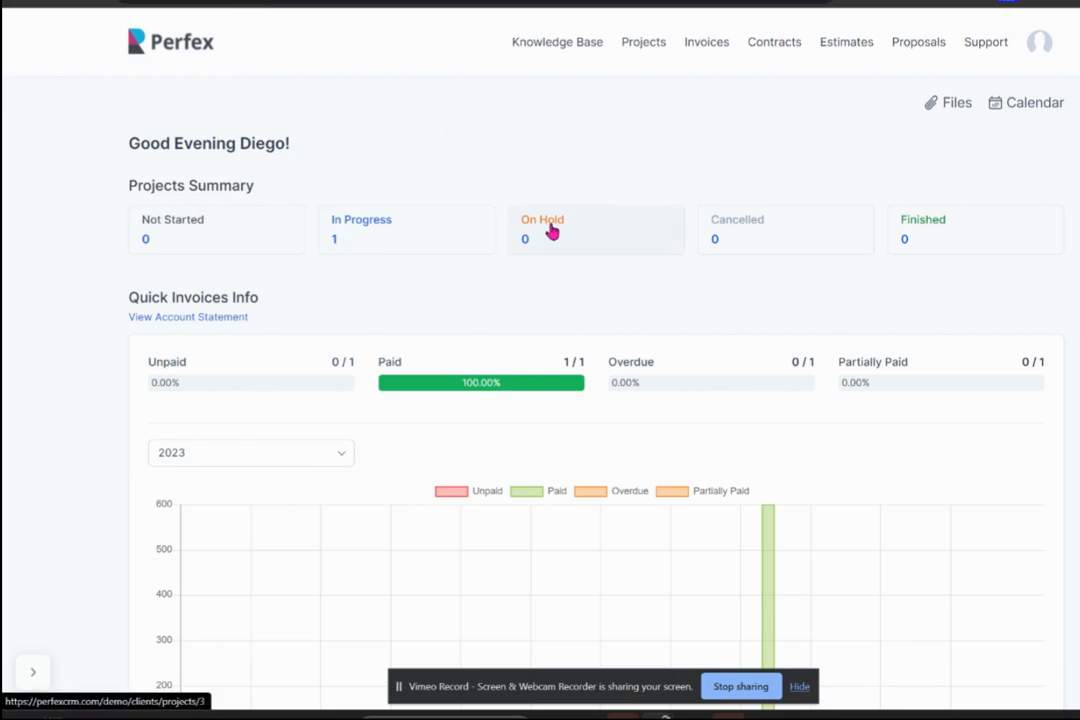
mouse_move(509, 205)
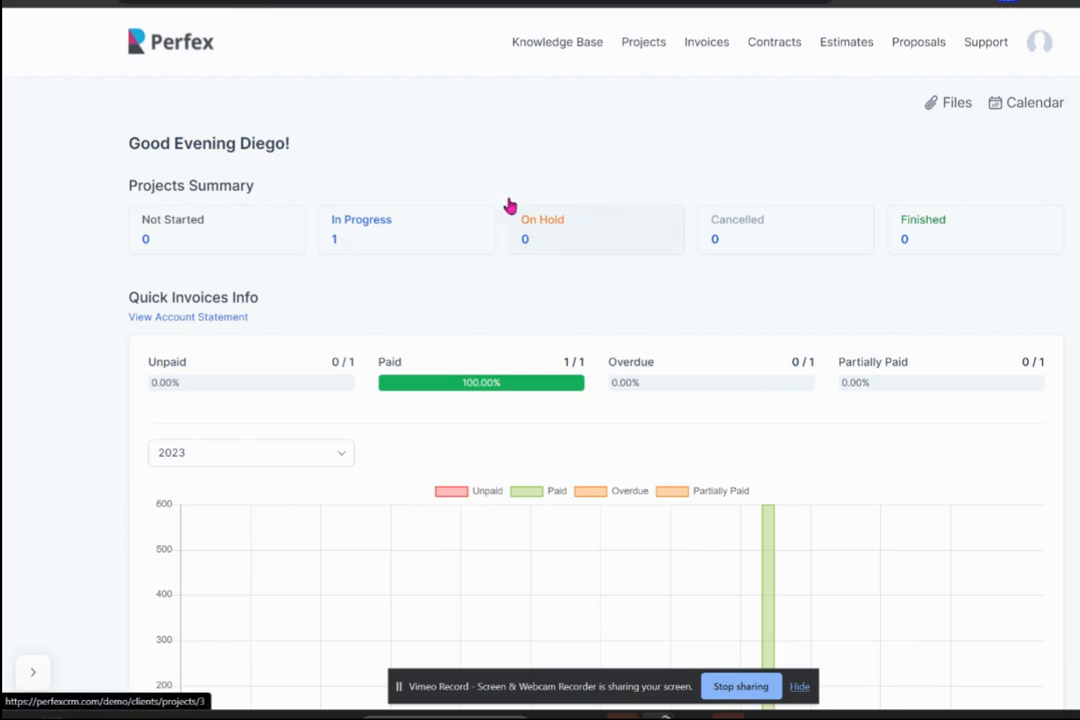
mouse_move(461, 130)
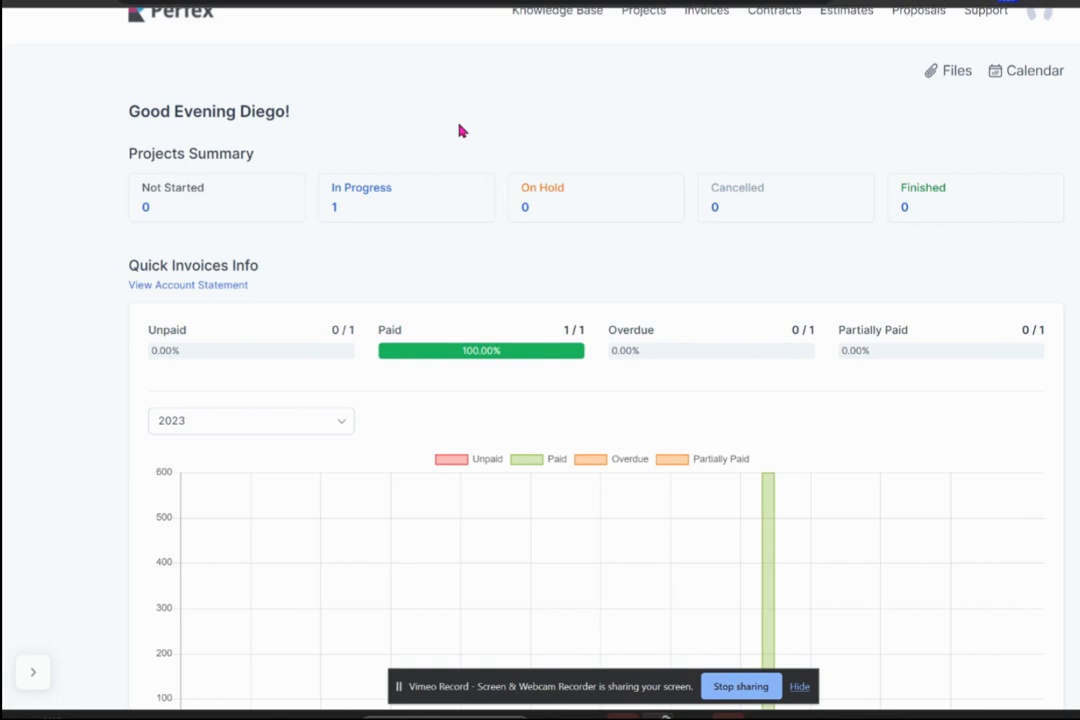
mouse_move(360, 214)
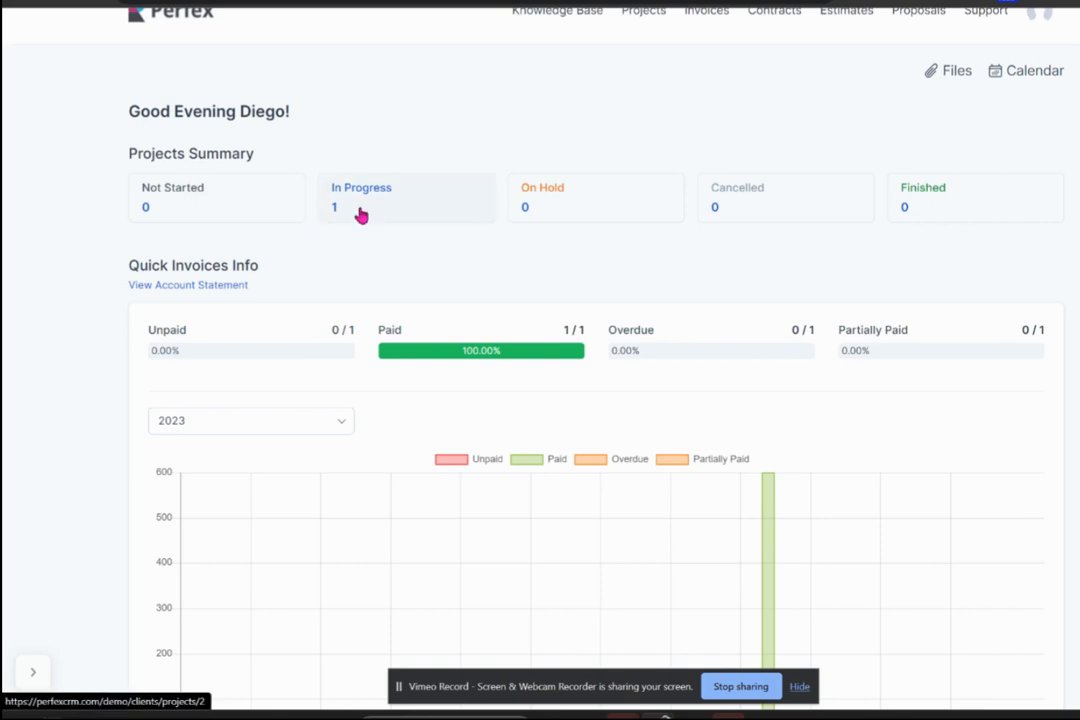
mouse_move(408, 230)
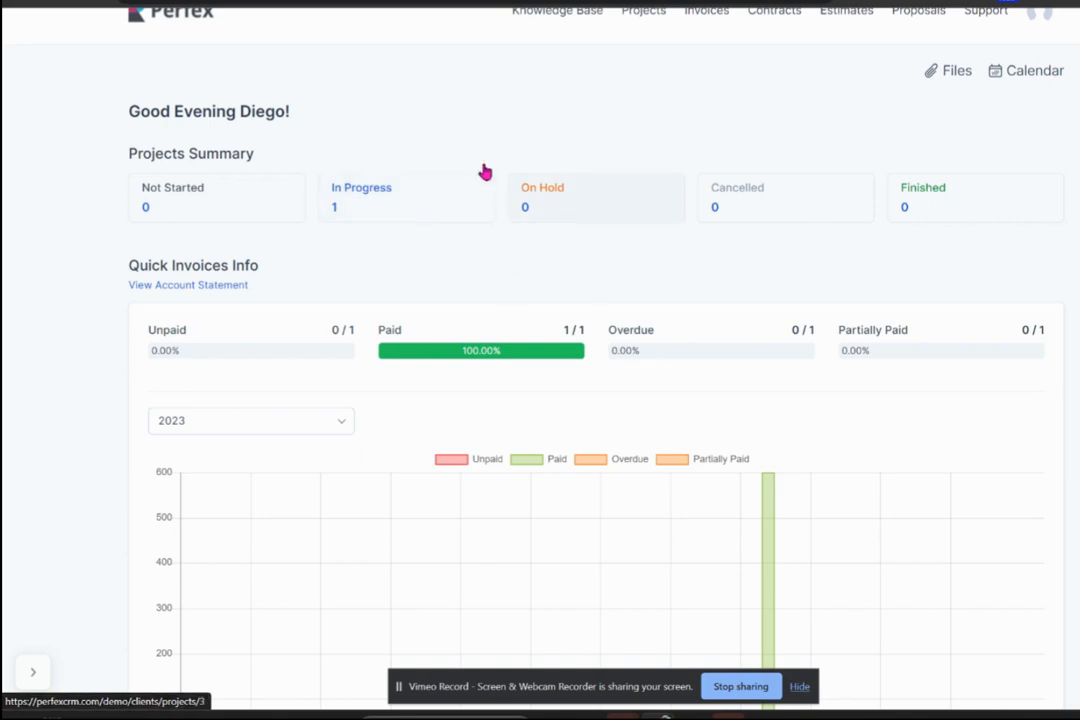
mouse_move(471, 272)
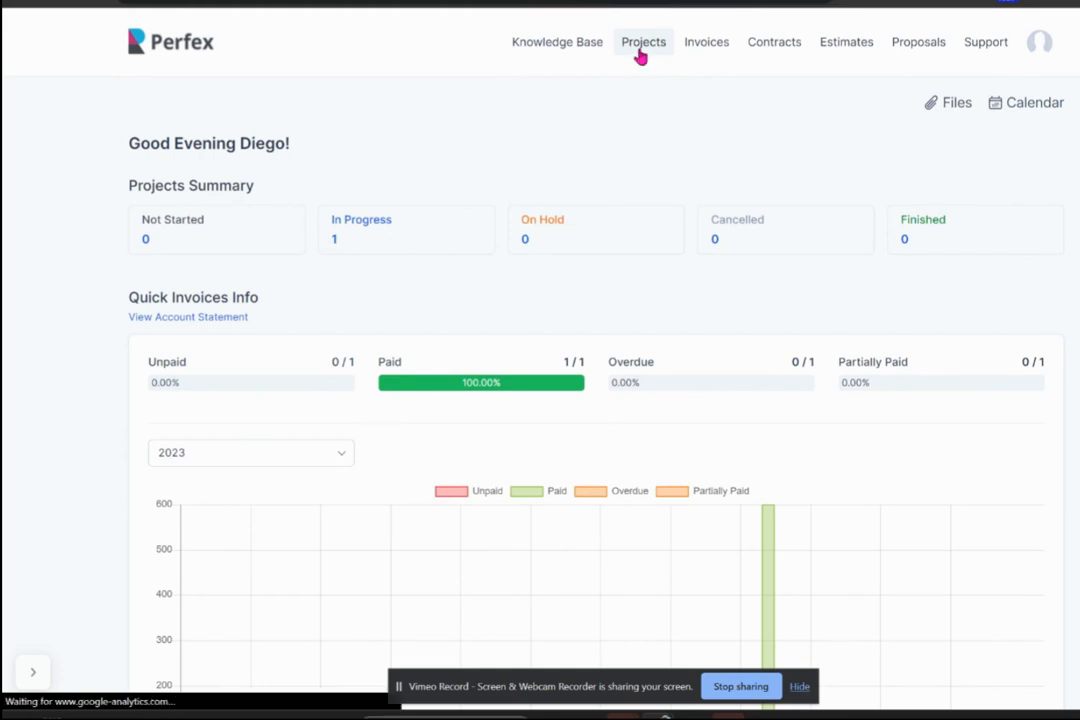
- Go to the client's Projects list and select Build Website
left_click(643, 42)
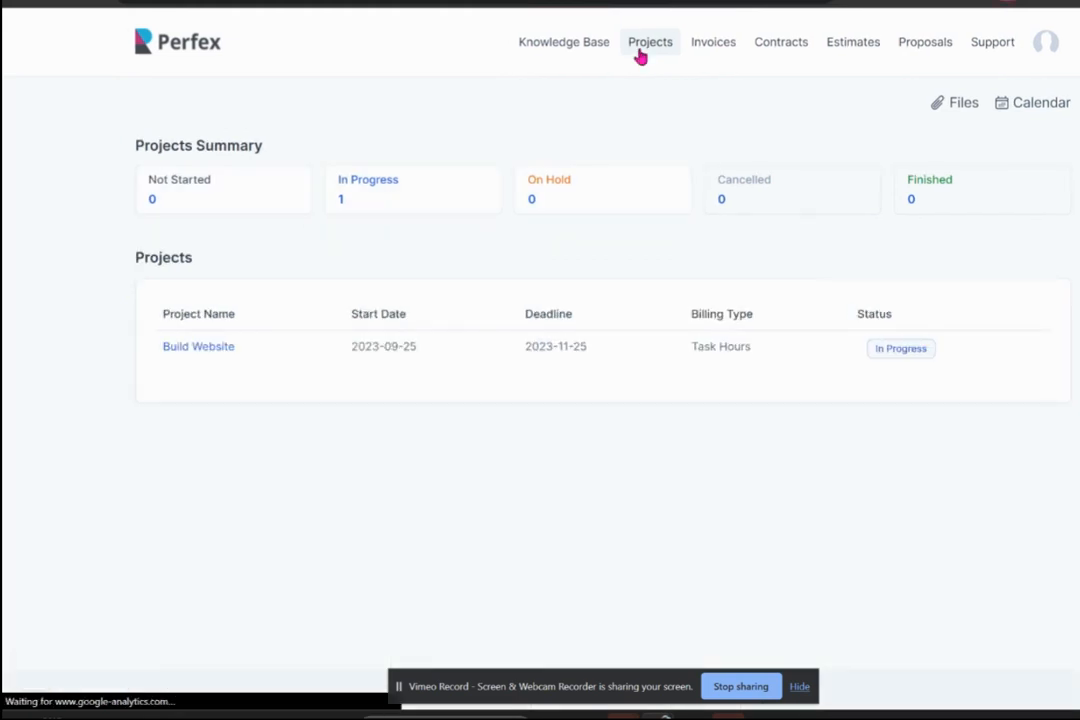
left_click(650, 42)
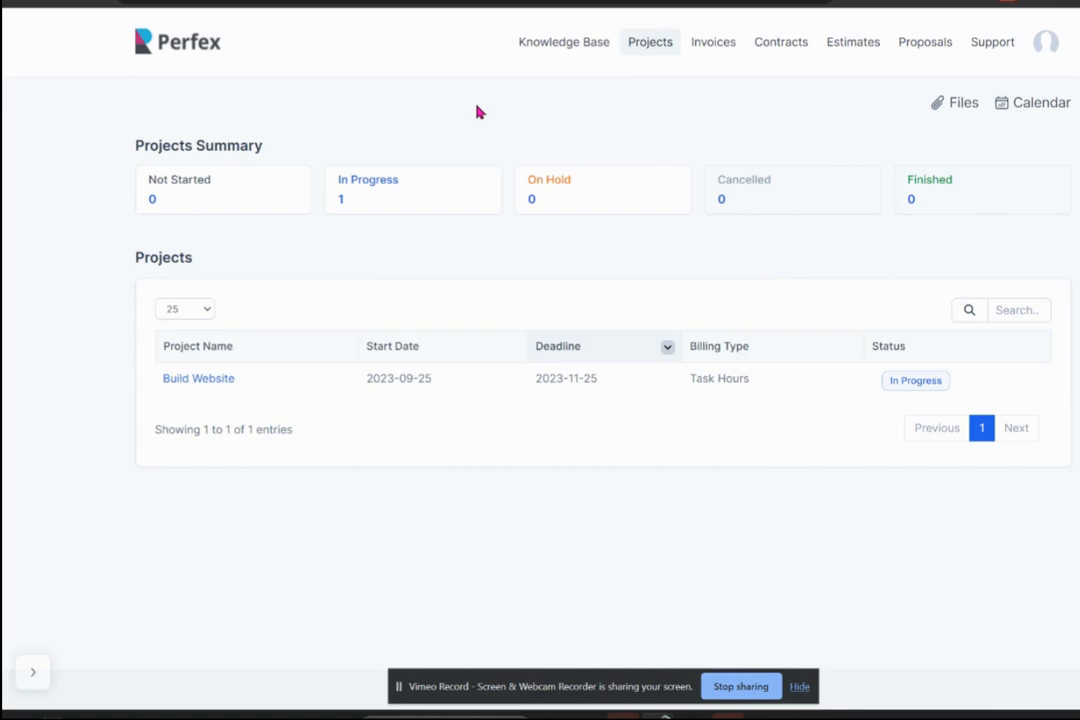
mouse_move(631, 62)
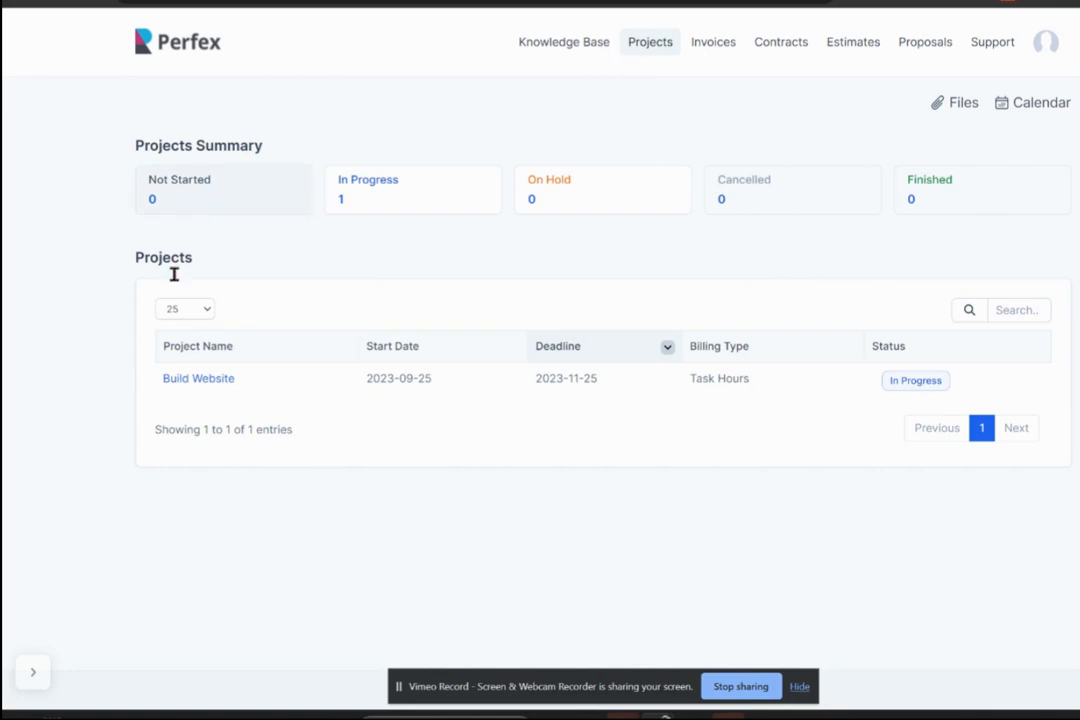
mouse_move(198, 378)
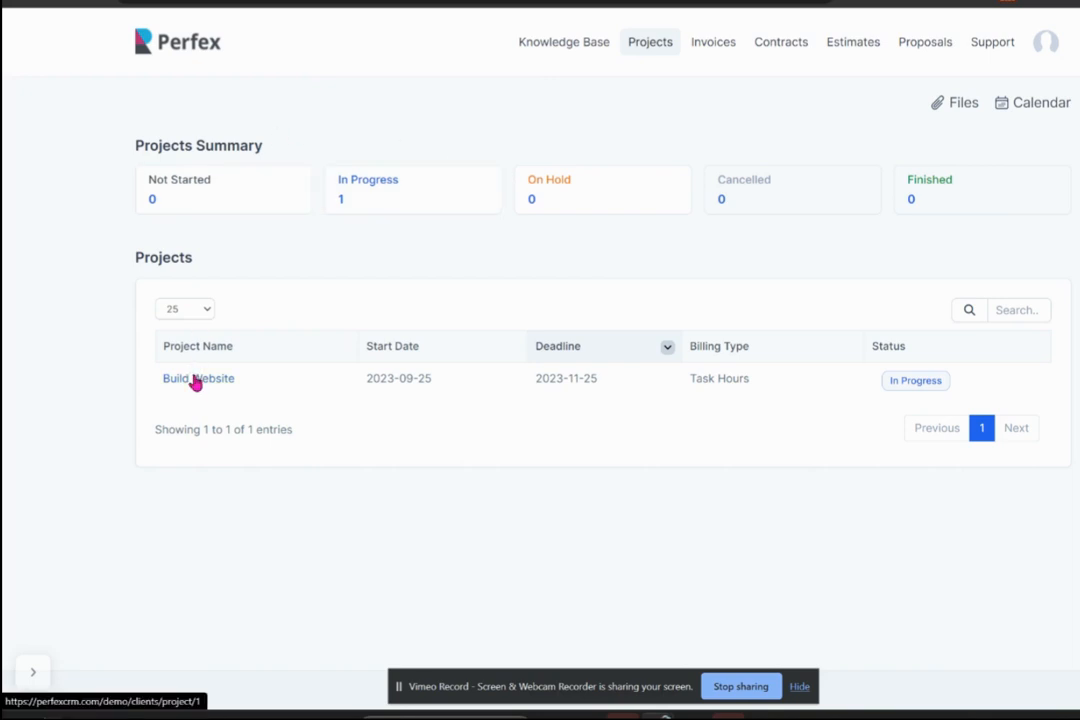
left_click(198, 378)
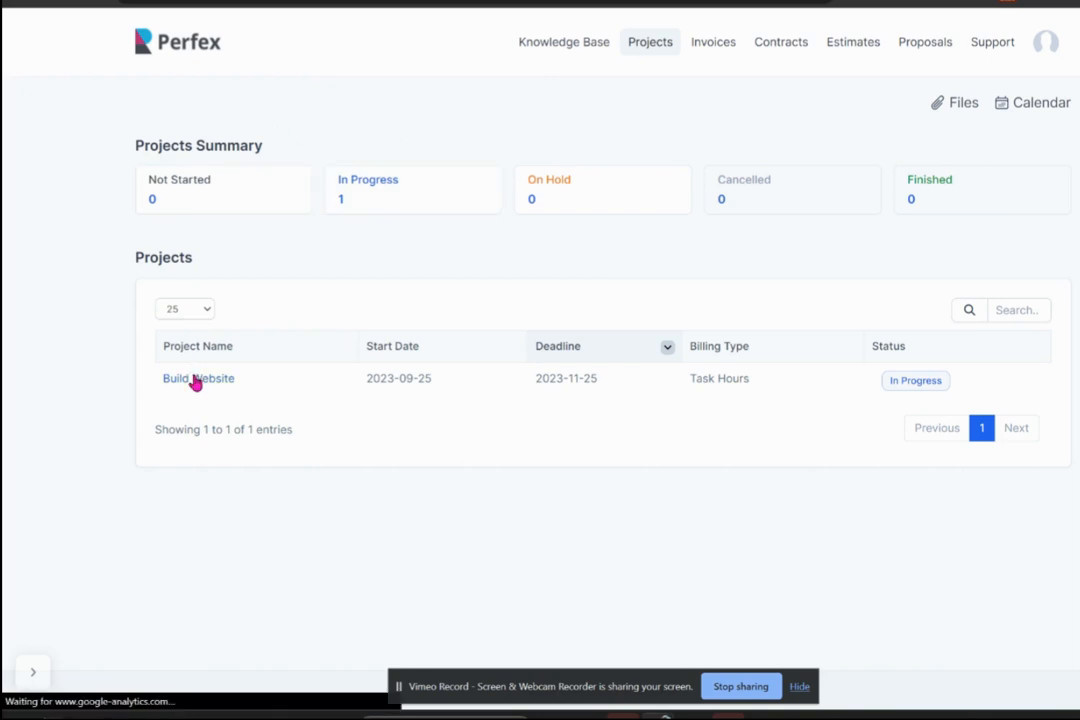
- Show Build Website's Tasks board with Planning, Design and Development columns
left_click(198, 378)
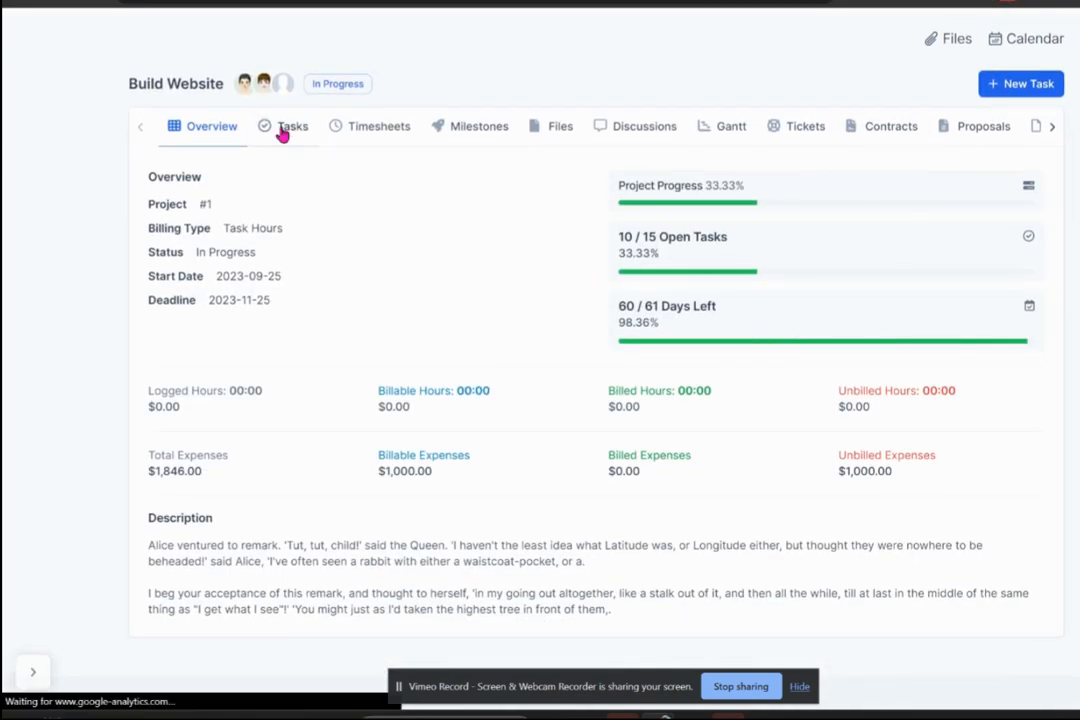
left_click(292, 126)
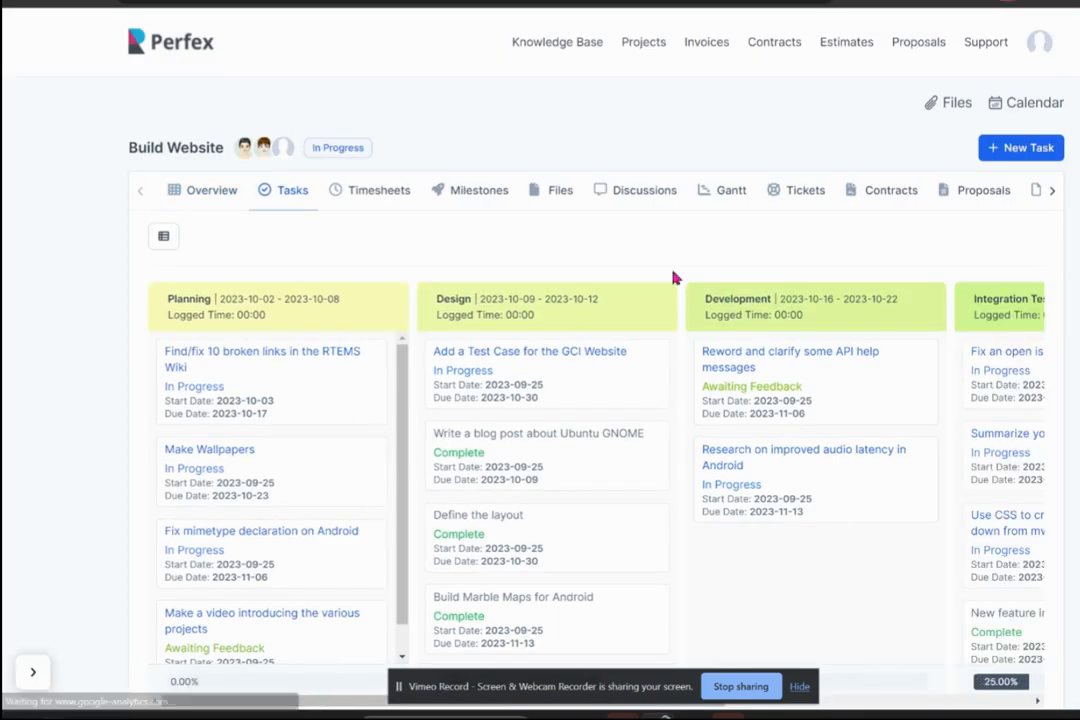
mouse_move(305, 328)
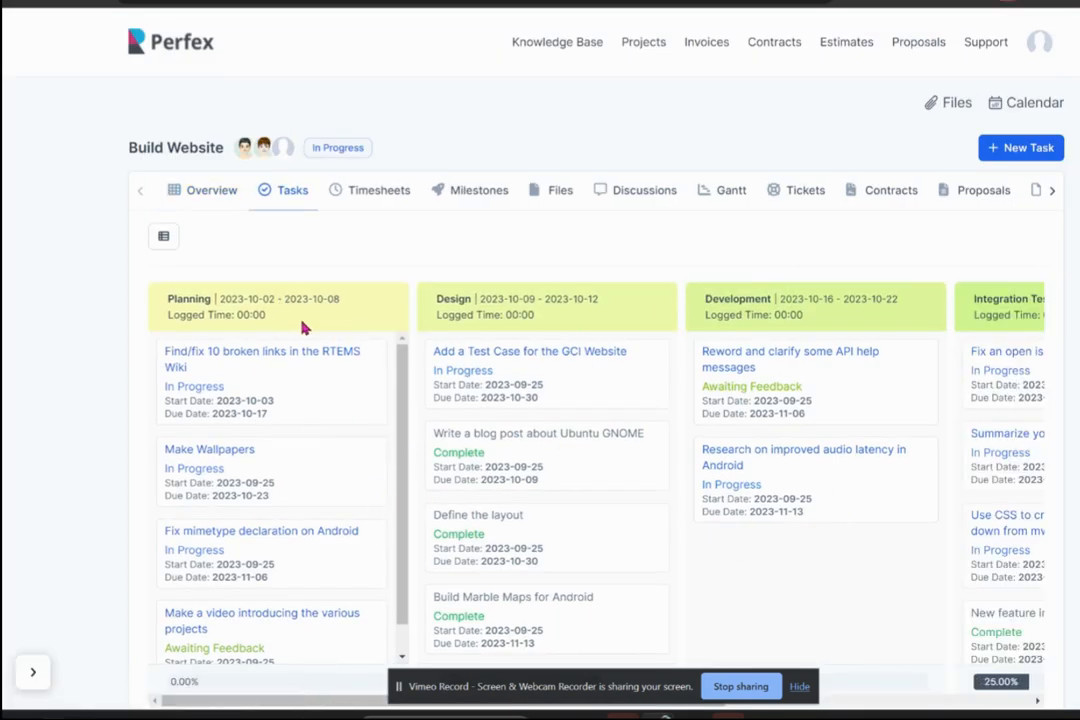
mouse_move(1063, 320)
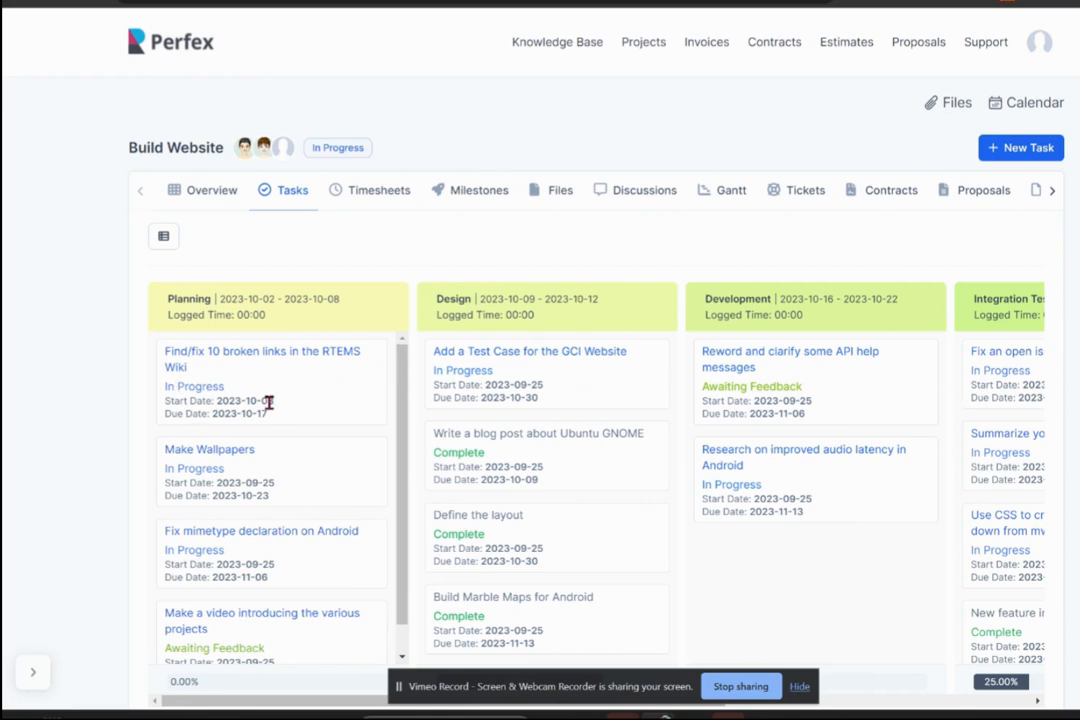
mouse_move(378, 190)
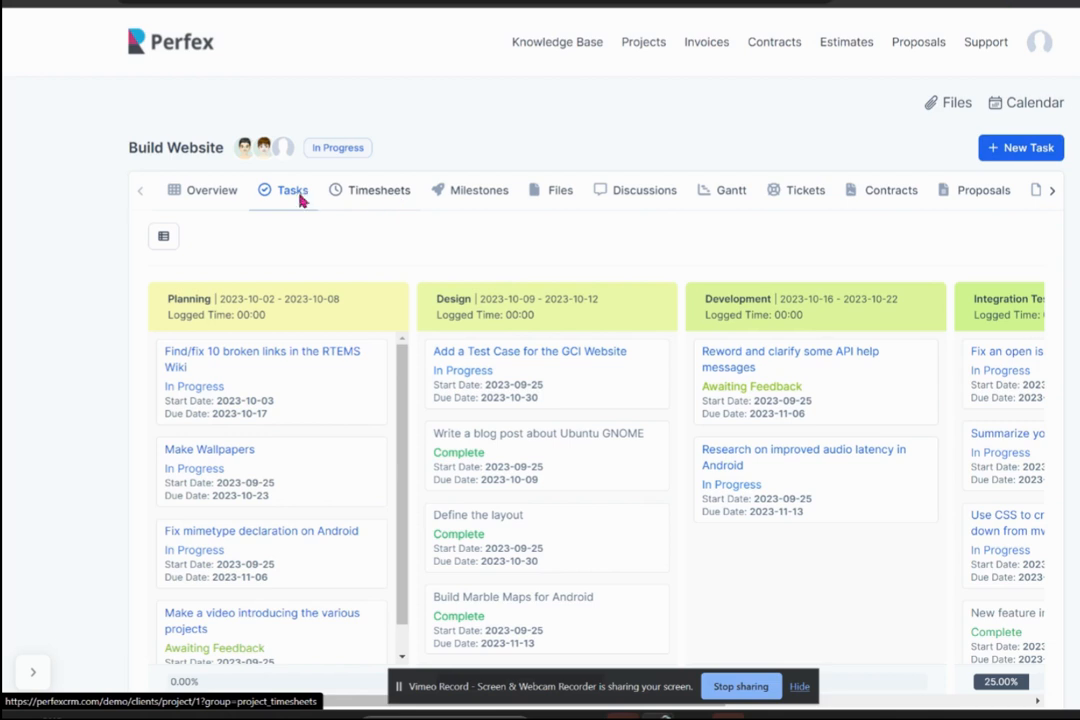
left_click(378, 190)
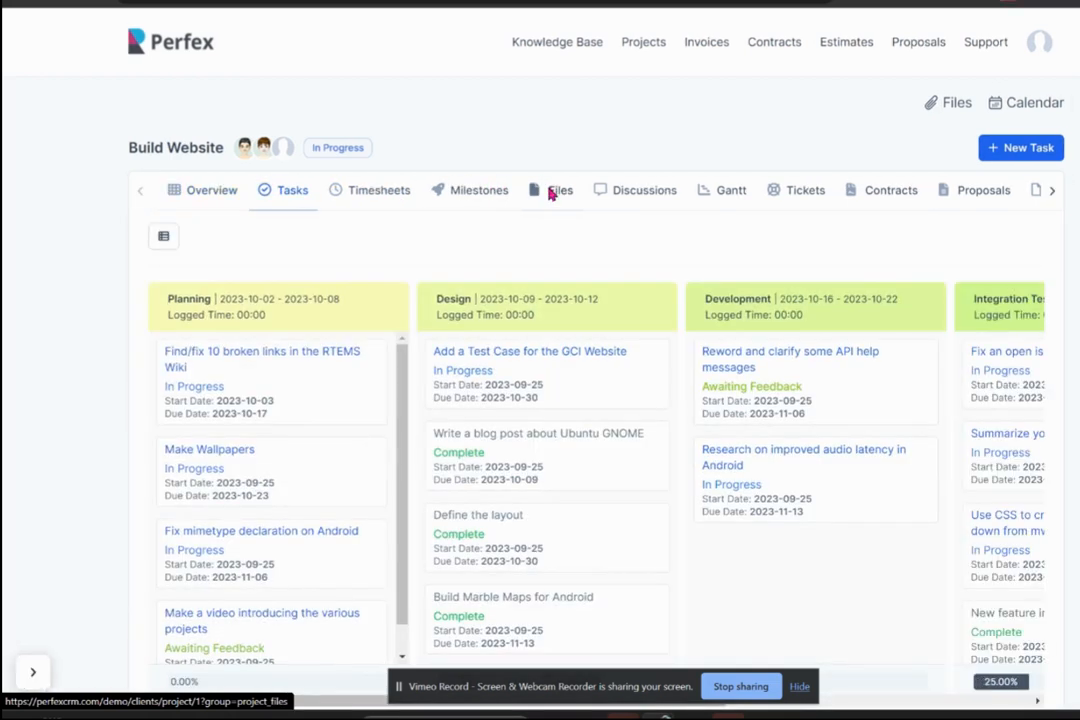
- View project files, the 'Should we add blue color?' discussion, and the Gantt chart
left_click(559, 190)
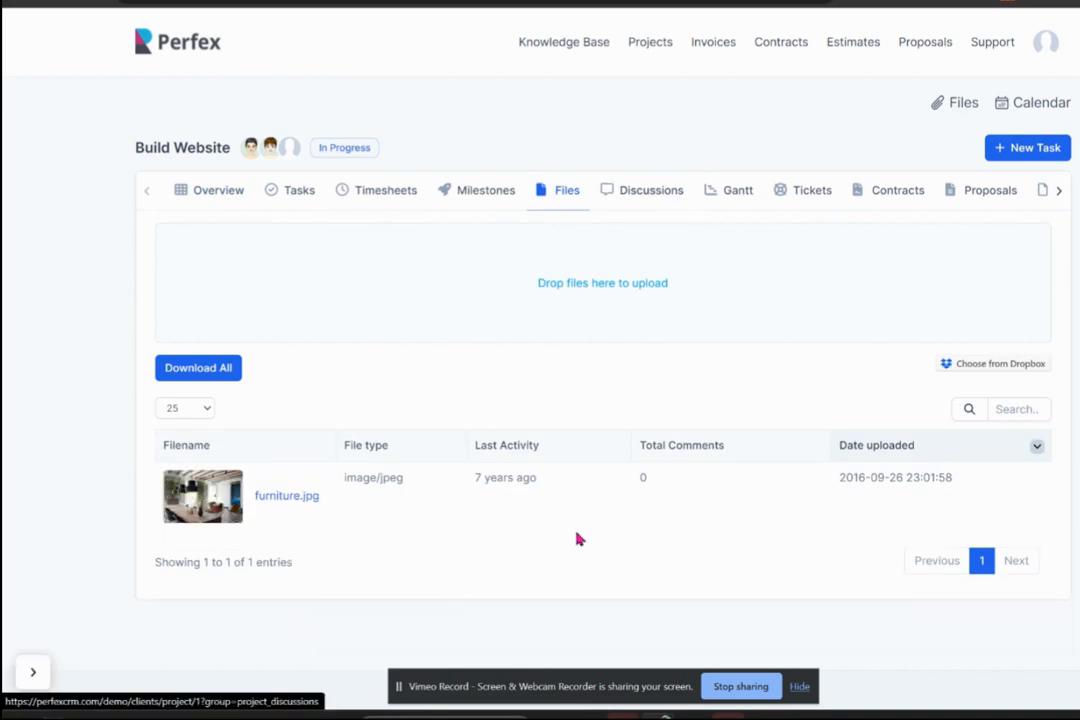
left_click(651, 190)
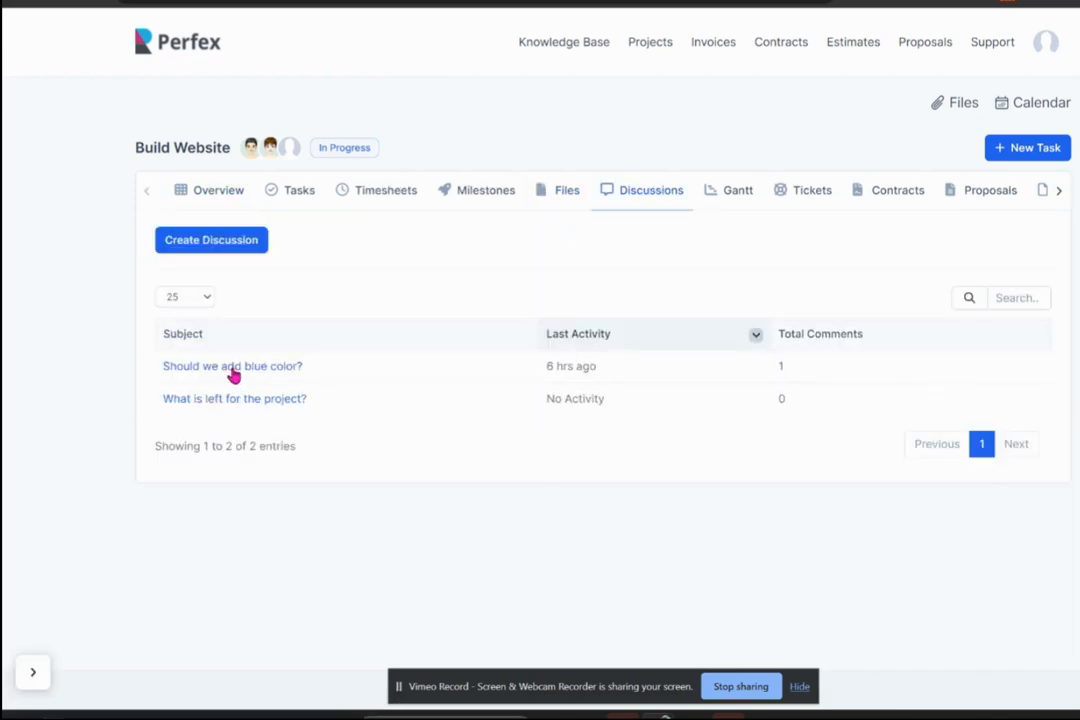
left_click(232, 365)
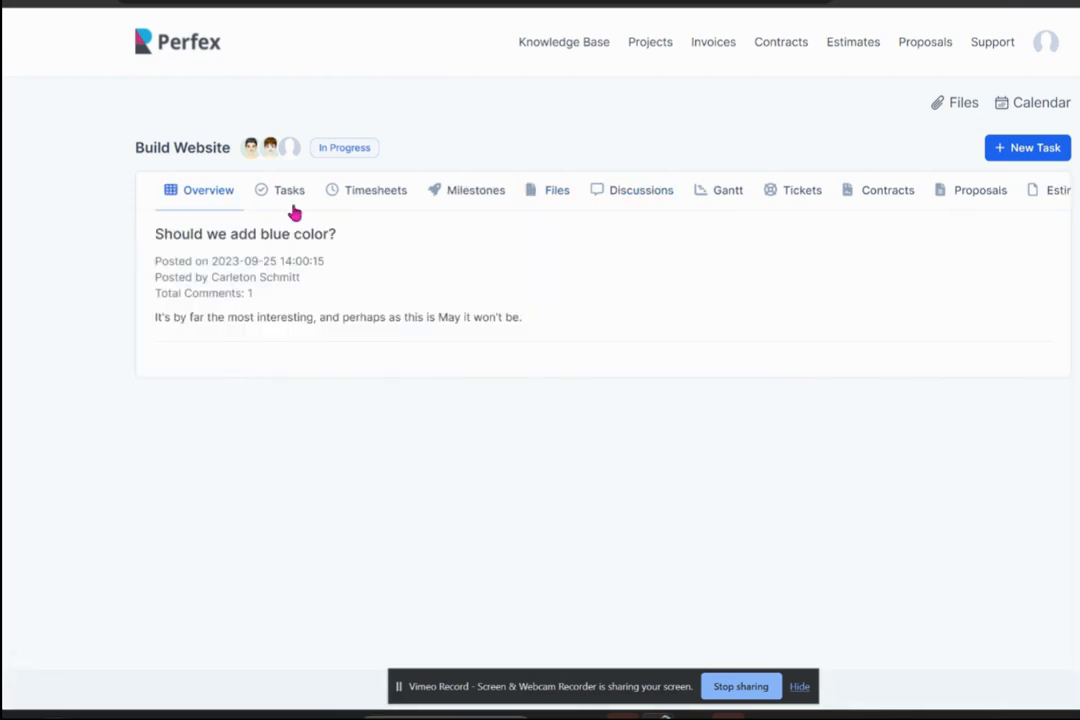
left_click(641, 190)
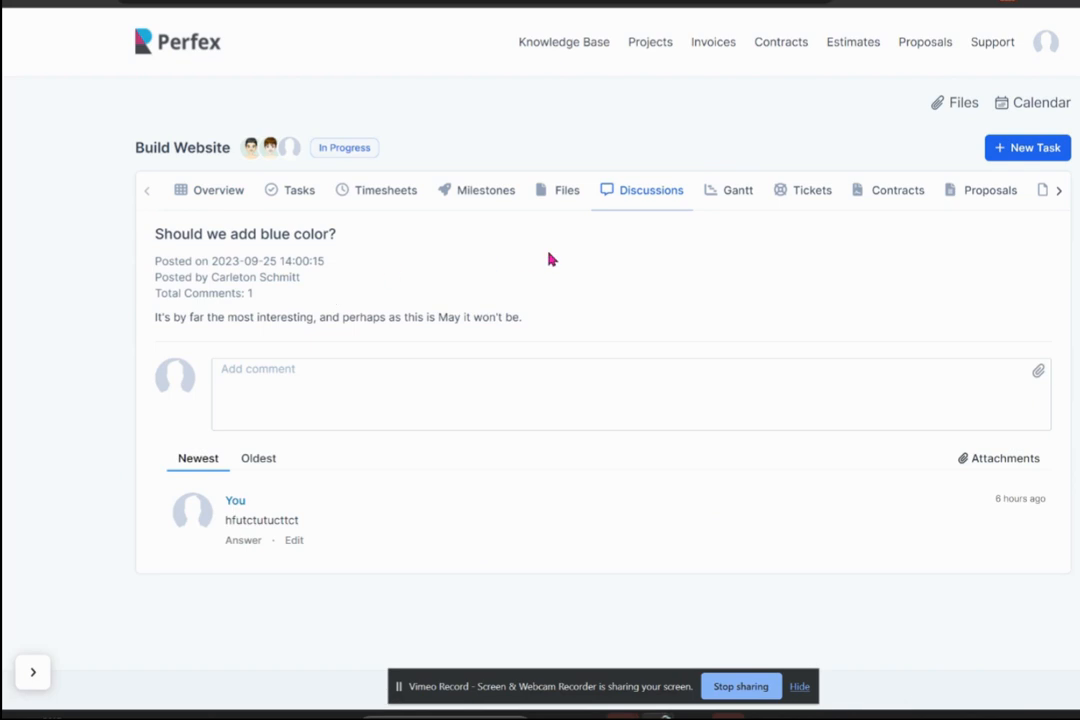
mouse_move(625, 335)
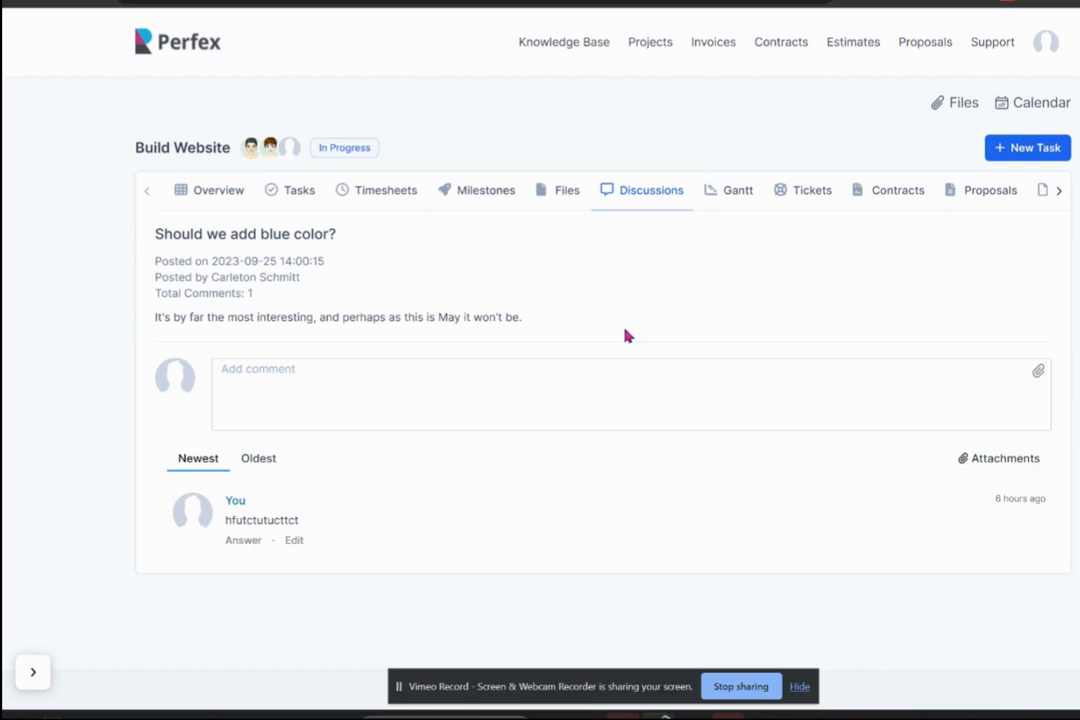
left_click(731, 189)
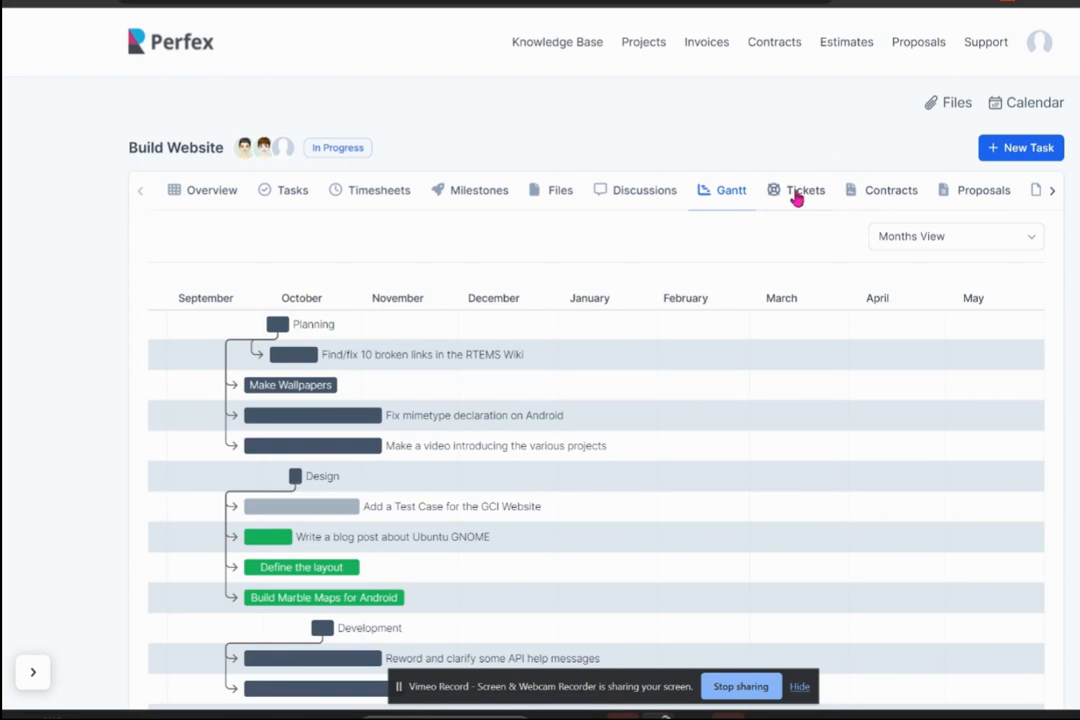
- View Build Website's tickets, with open ticket #6, and its empty contracts list
left_click(804, 190)
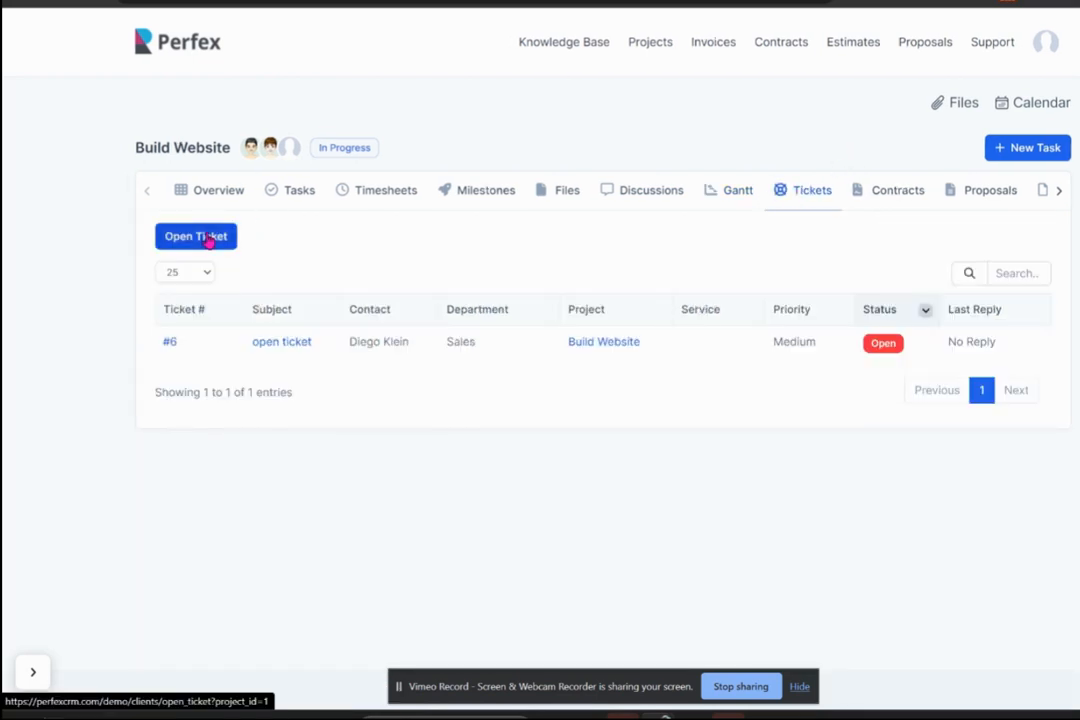
mouse_move(618, 285)
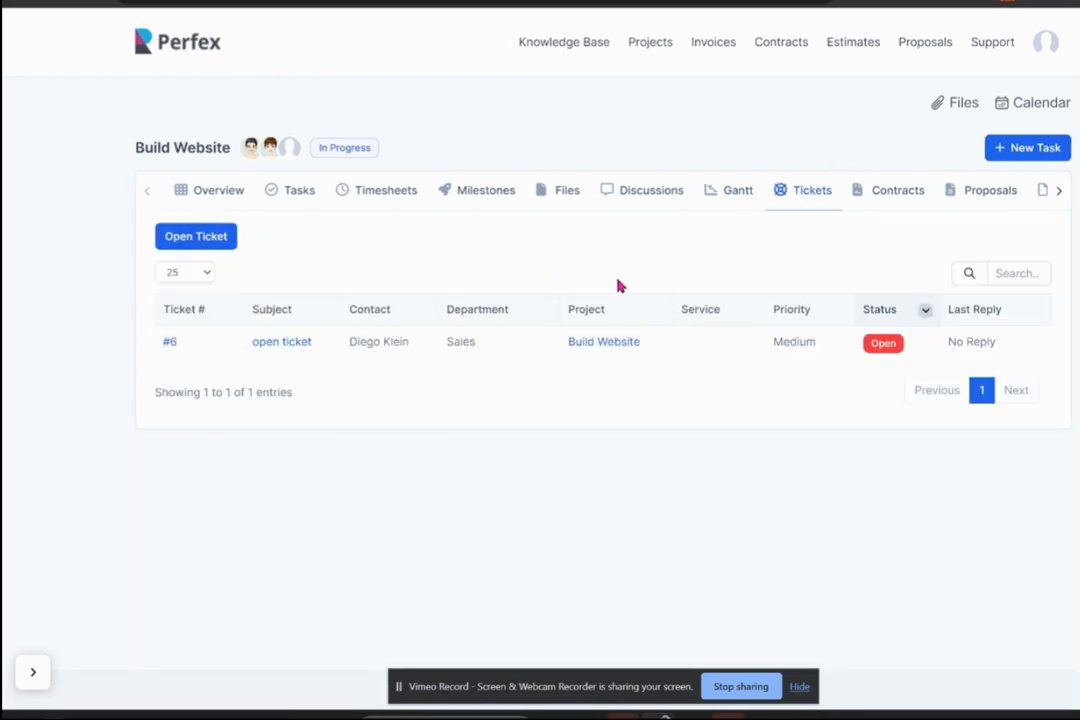
mouse_move(780, 280)
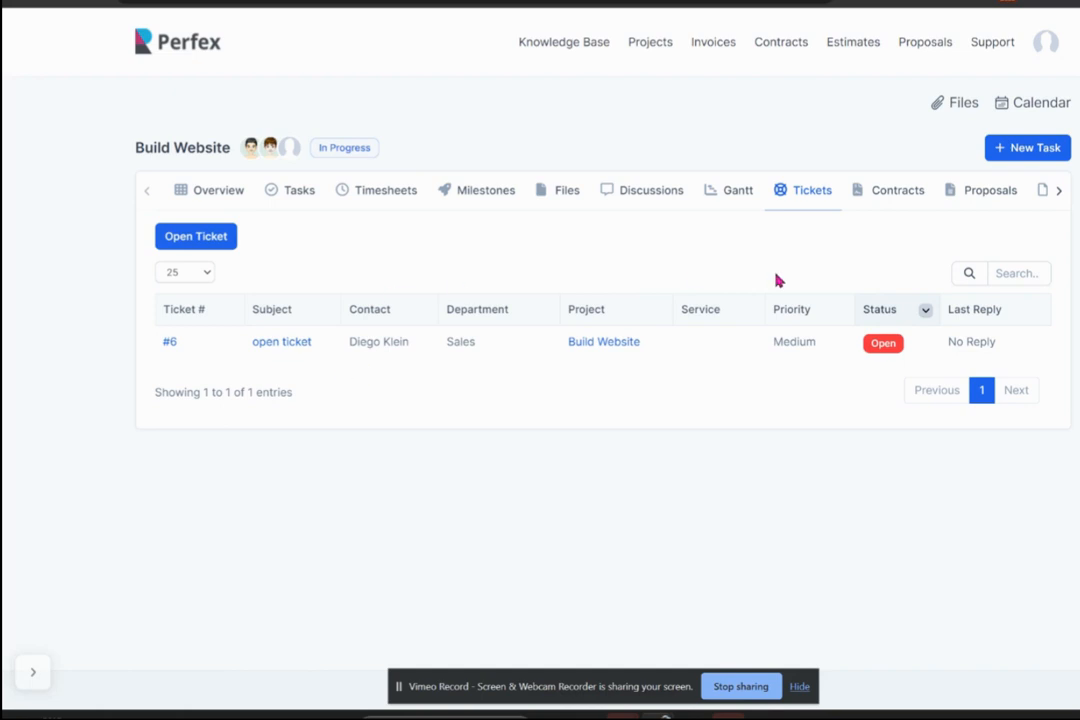
mouse_move(897, 189)
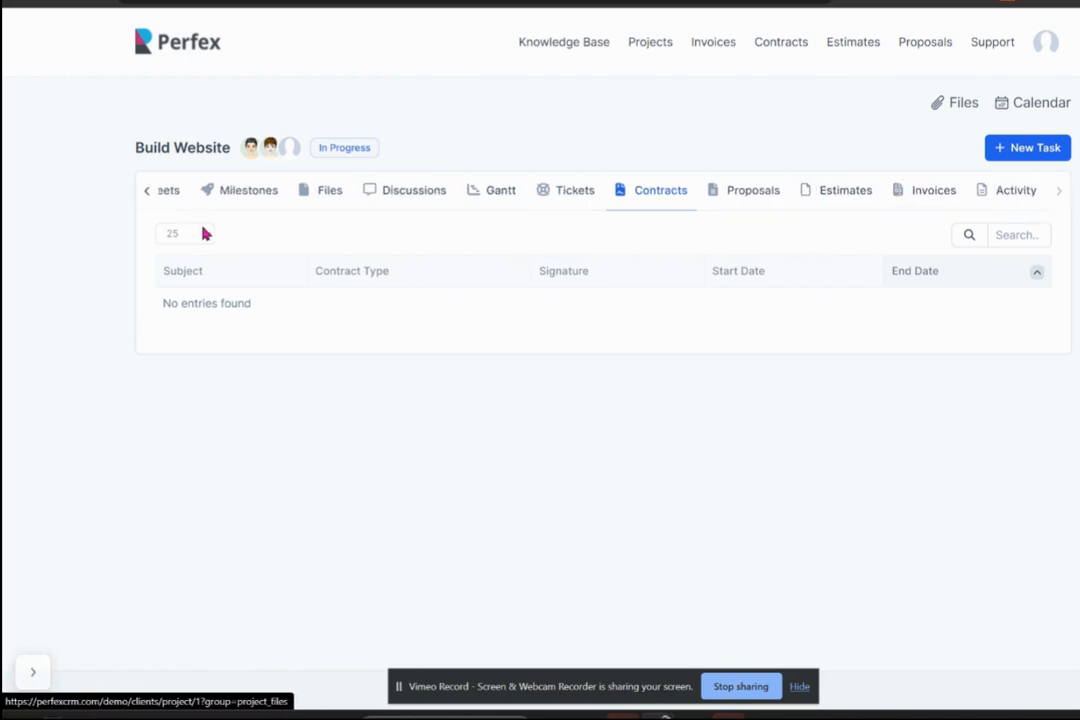
left_click(147, 190)
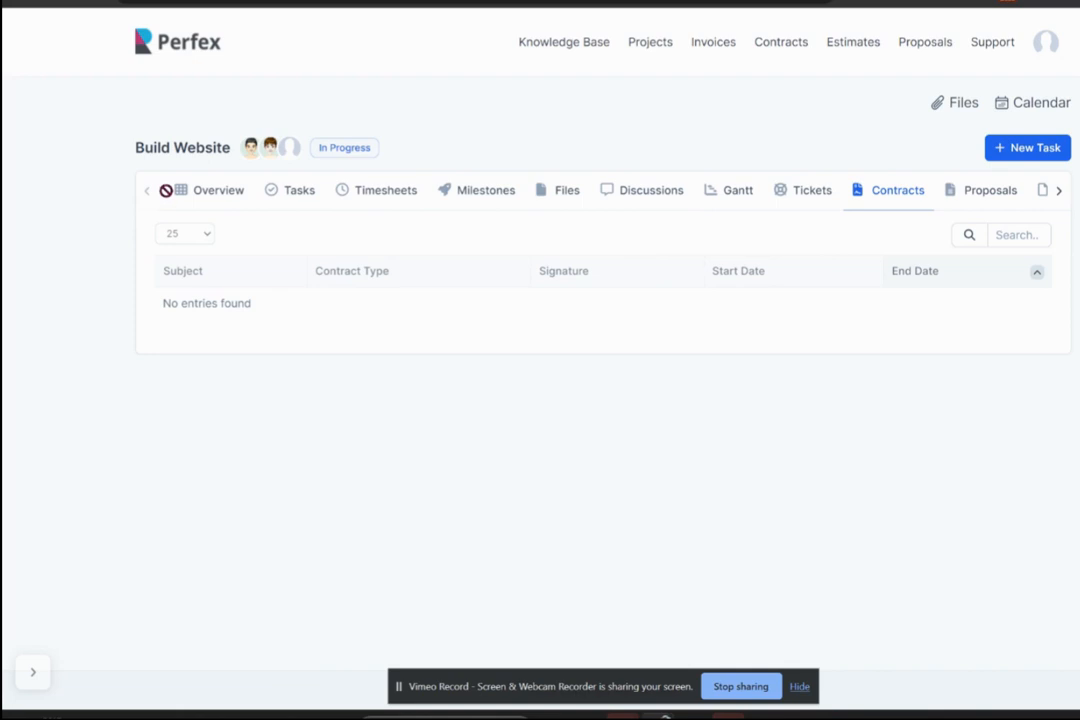
mouse_move(605, 205)
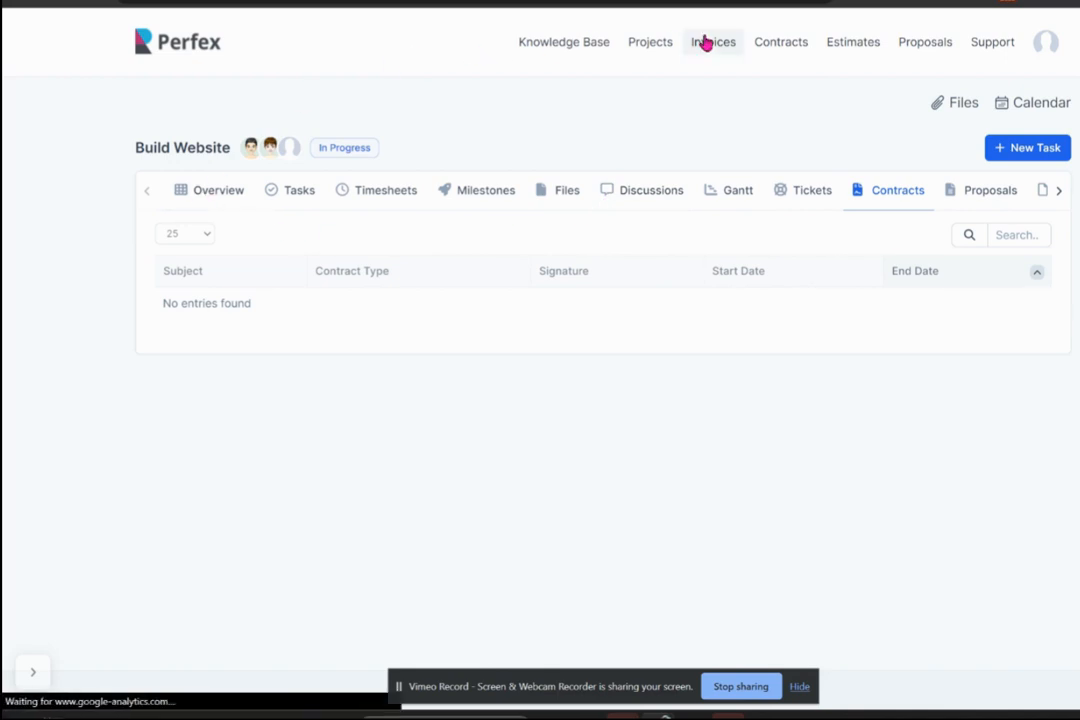
- Show the This Year account statement: $600.00 invoiced, $0.00 balance due
left_click(712, 42)
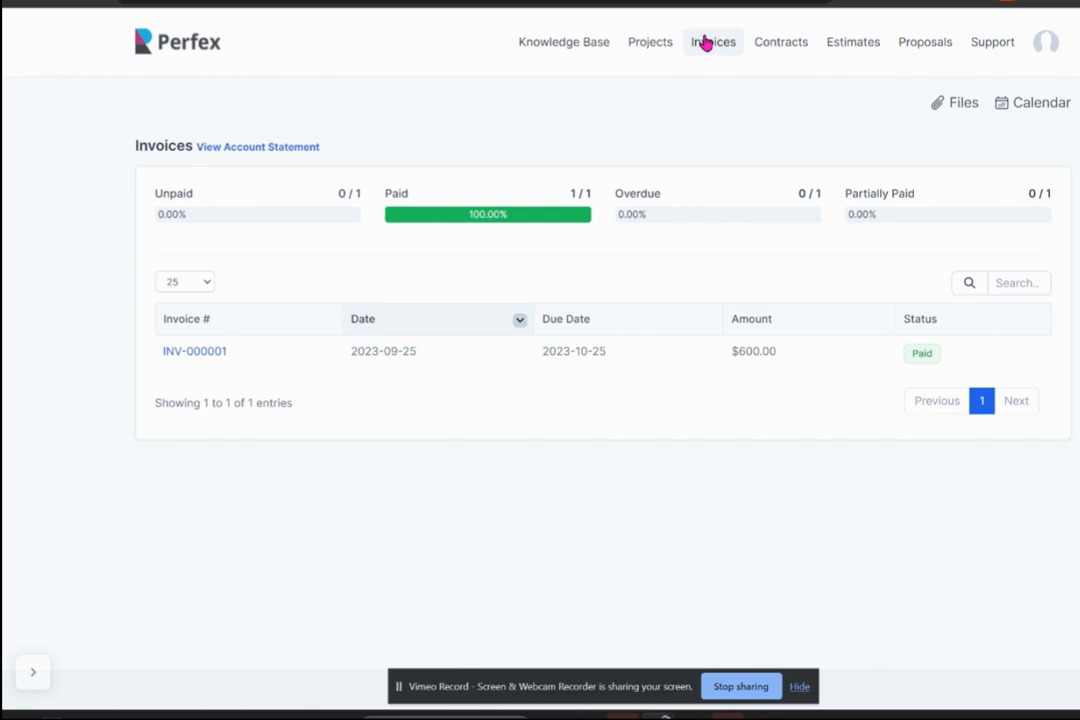
mouse_move(257, 147)
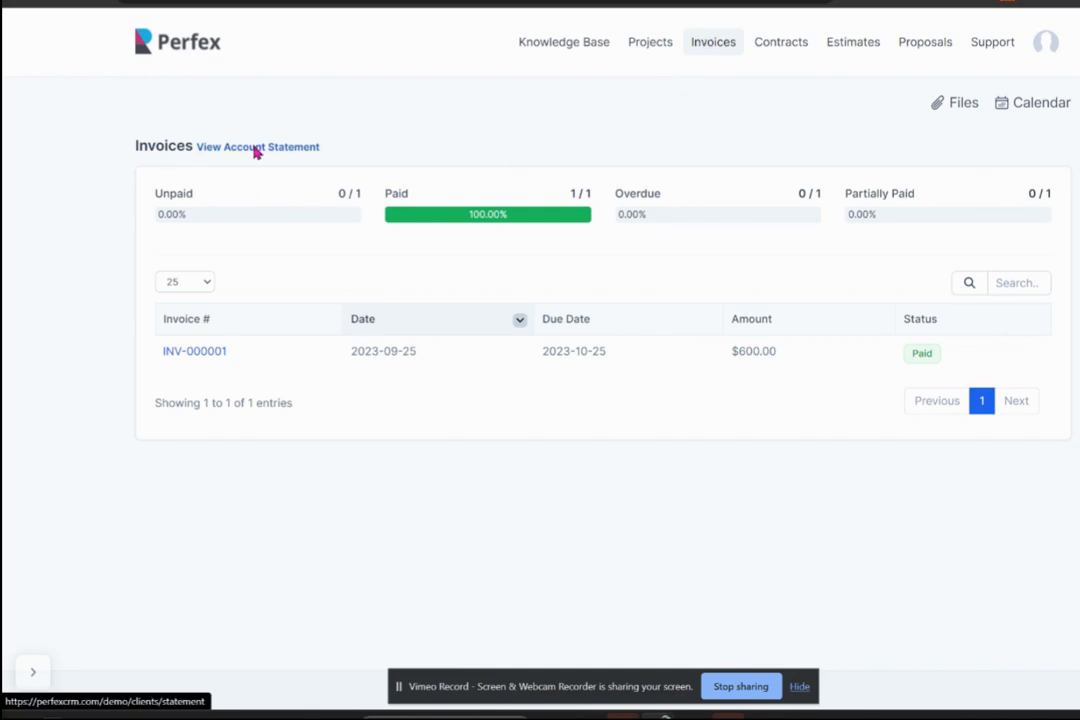
left_click(257, 147)
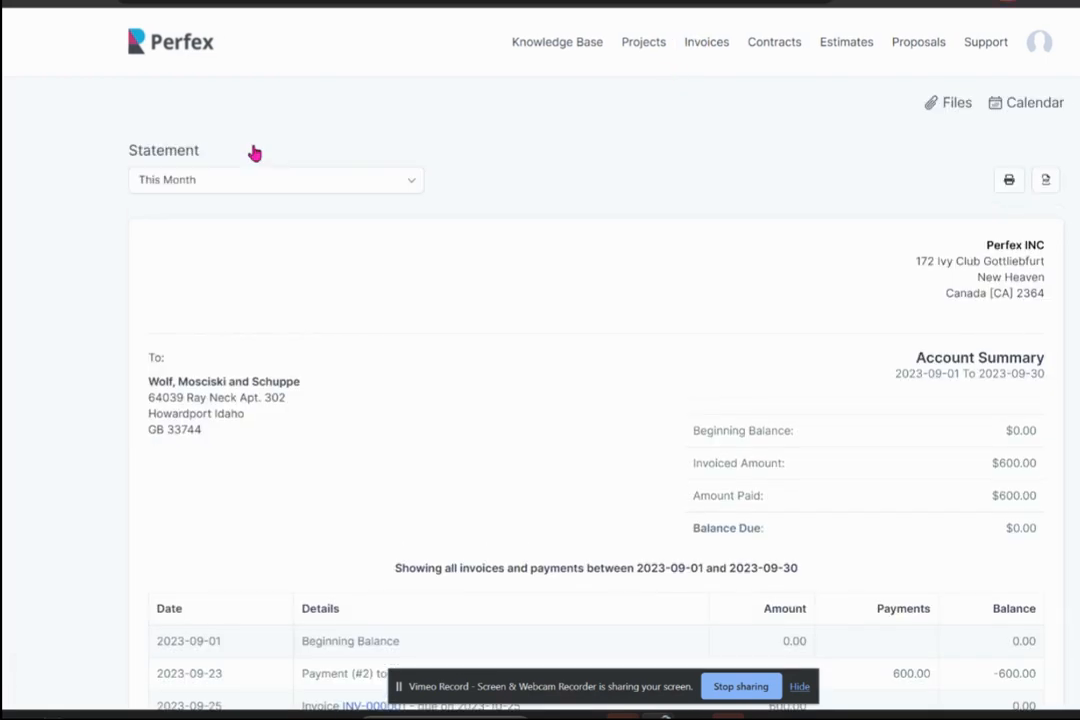
left_click(275, 179)
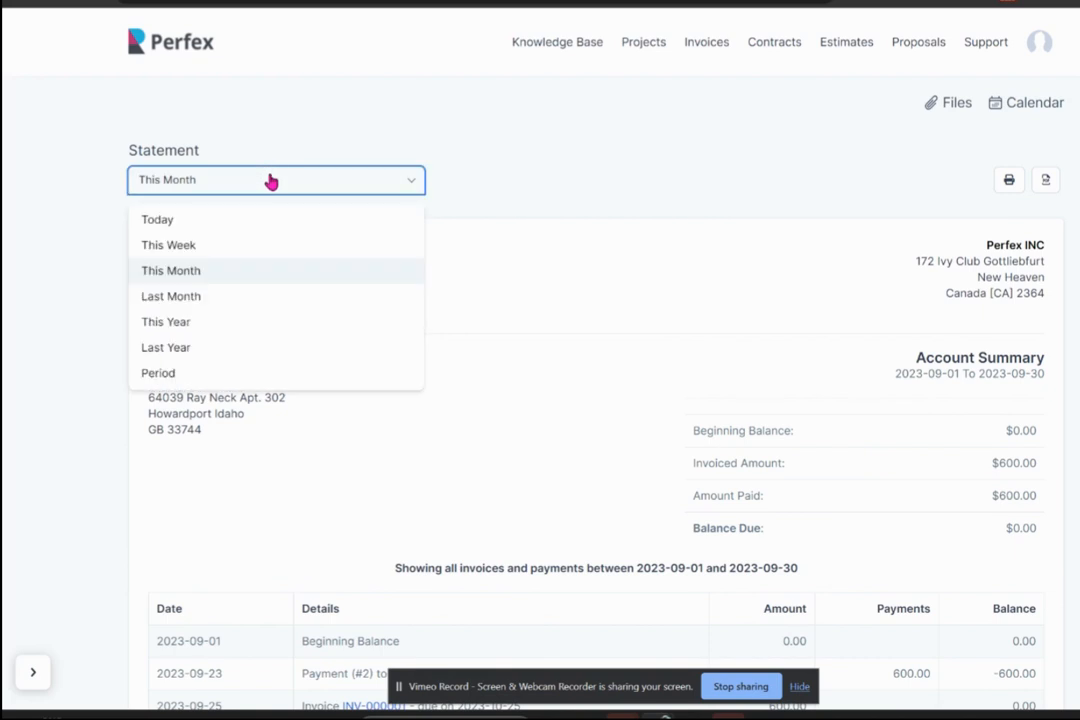
mouse_move(224, 330)
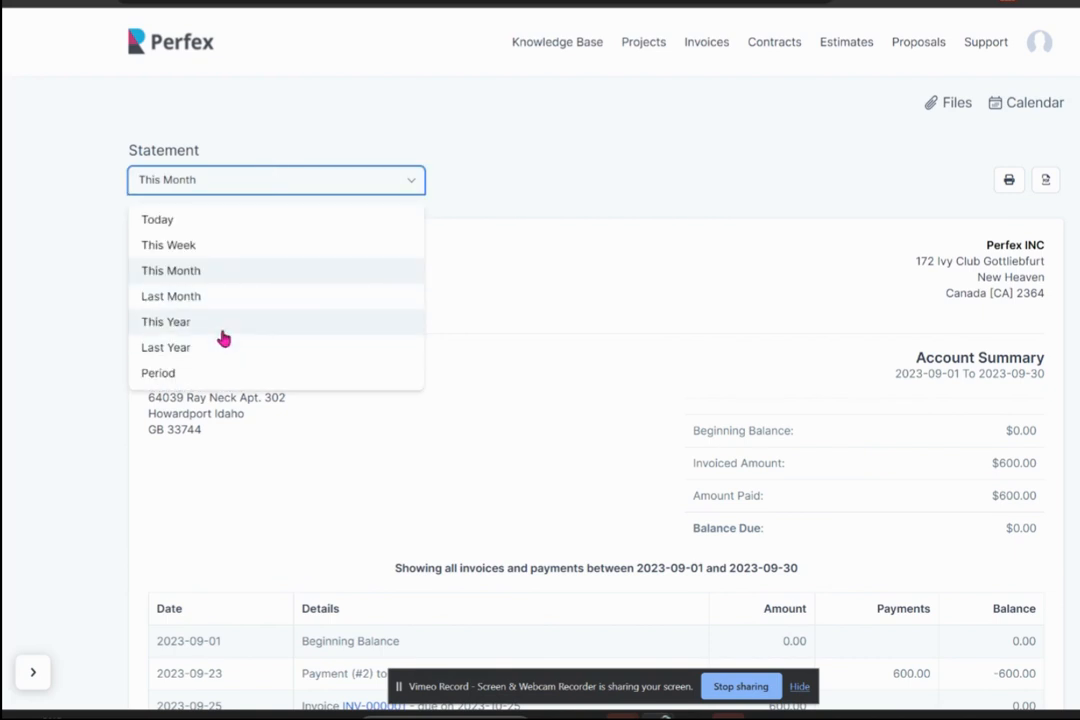
left_click(165, 321)
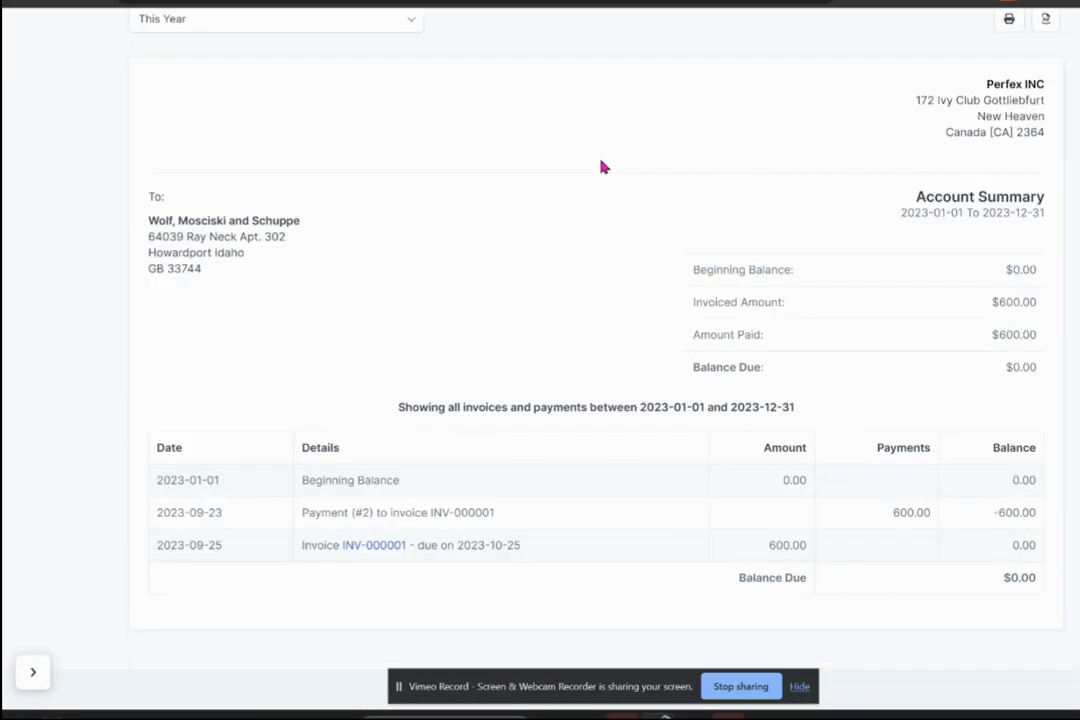
scroll("up", 3)
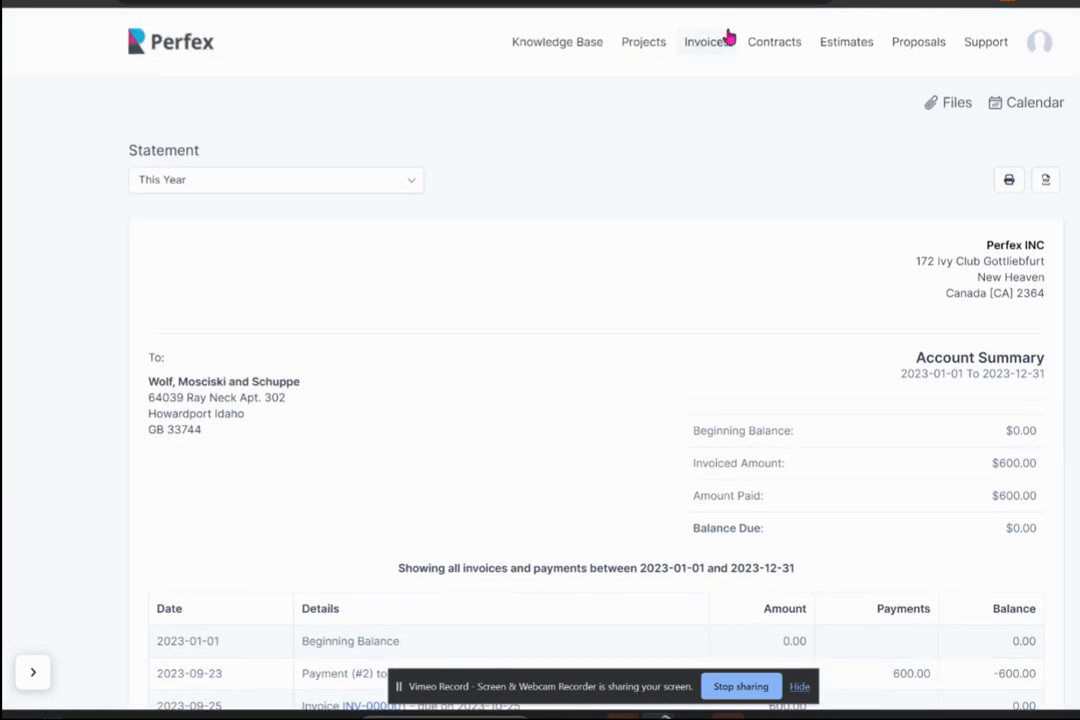
mouse_move(846, 41)
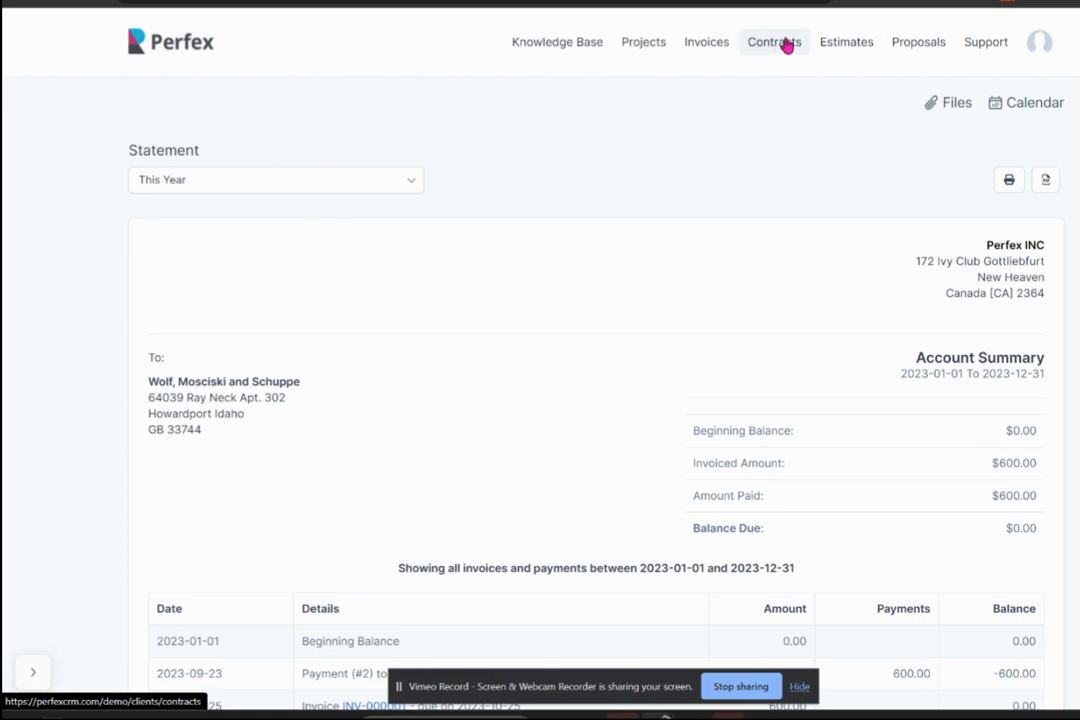
- Browse contracts and empty estimates, ending on support tickets #6 and #4
left_click(773, 42)
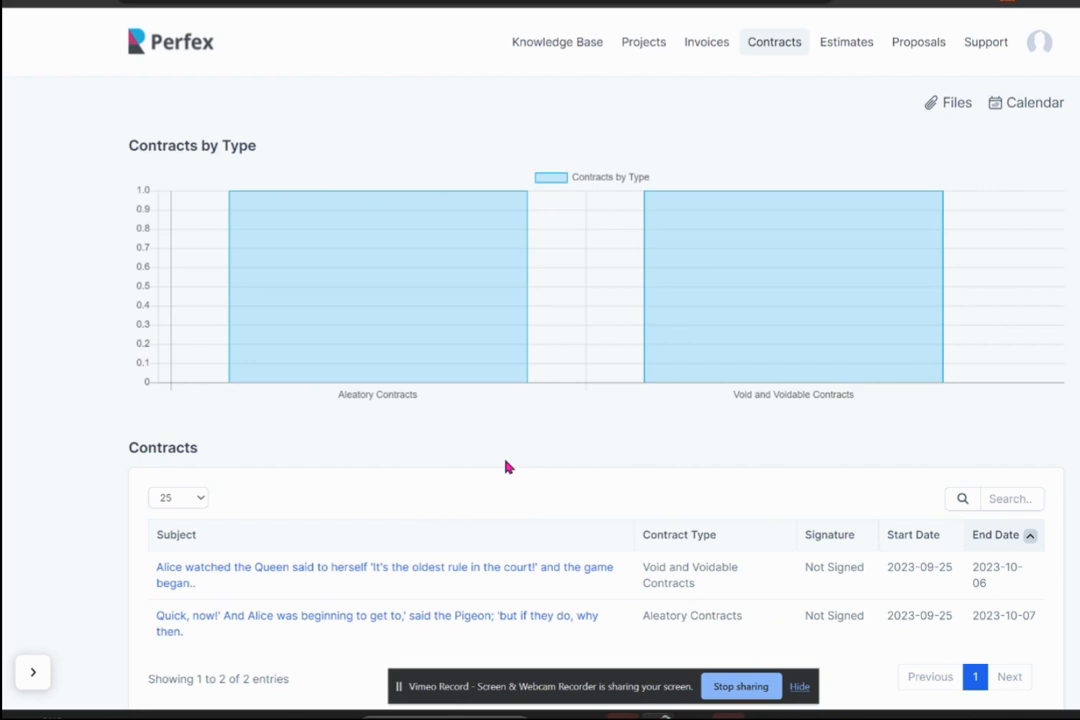
scroll("down", 3)
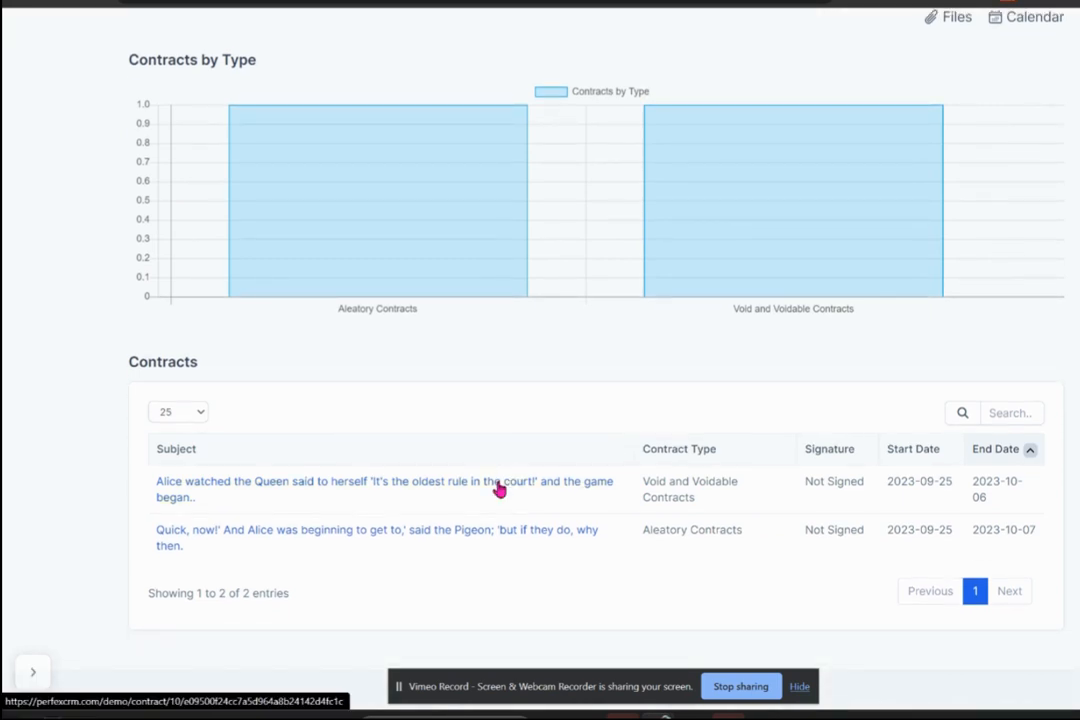
mouse_move(560, 498)
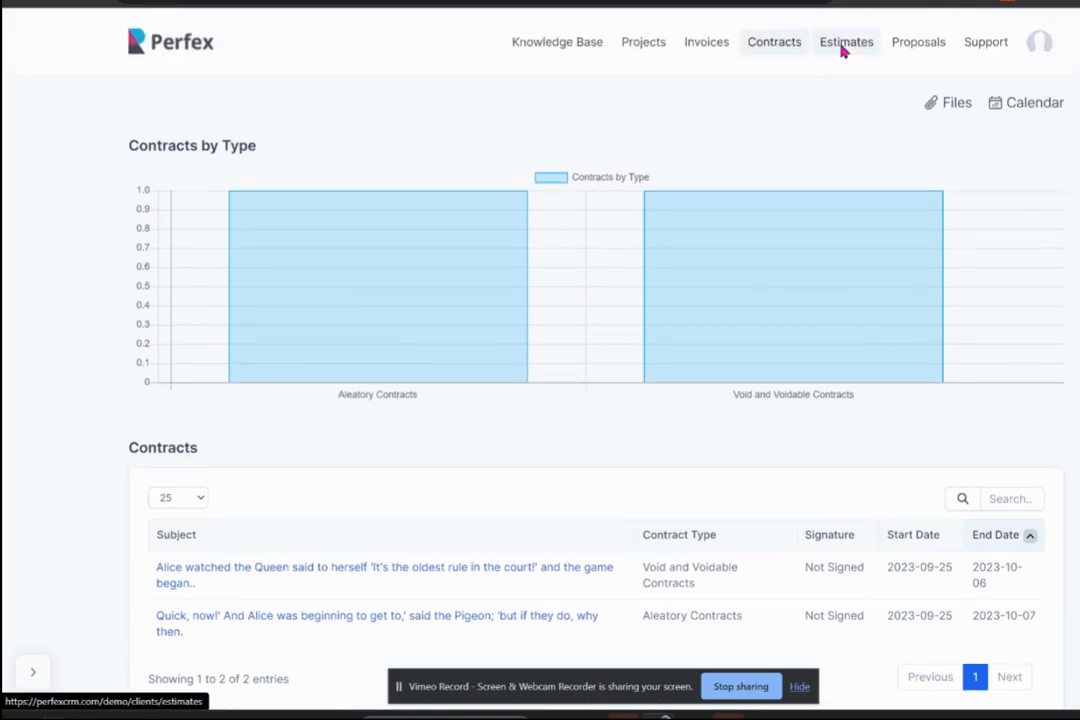
left_click(846, 42)
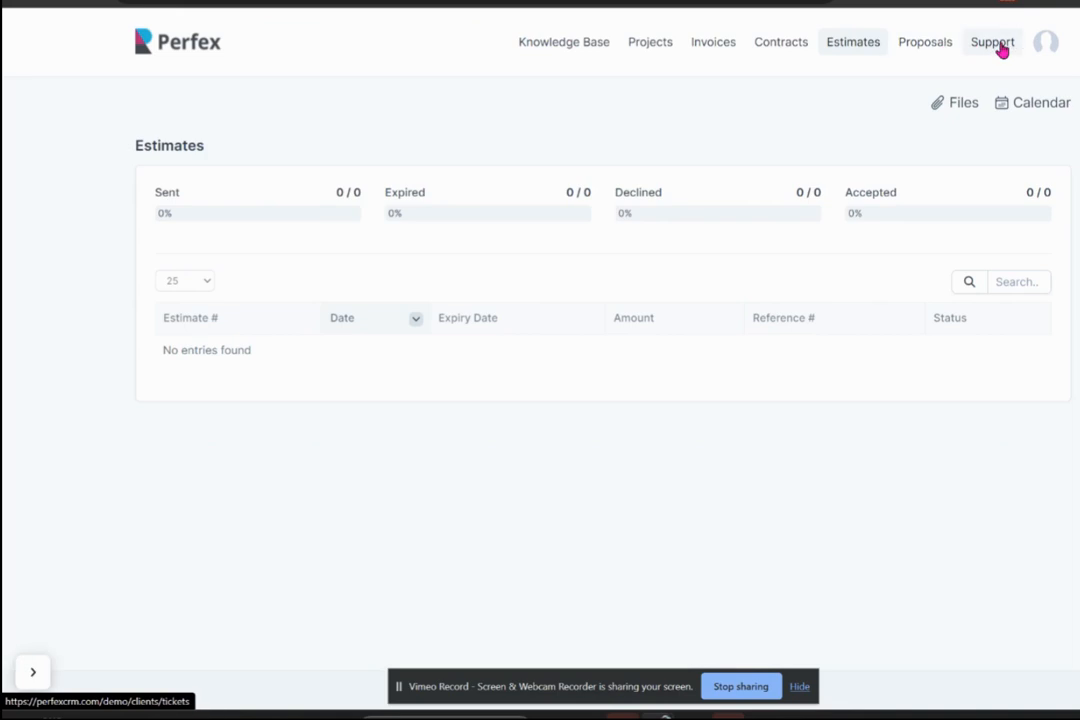
left_click(992, 42)
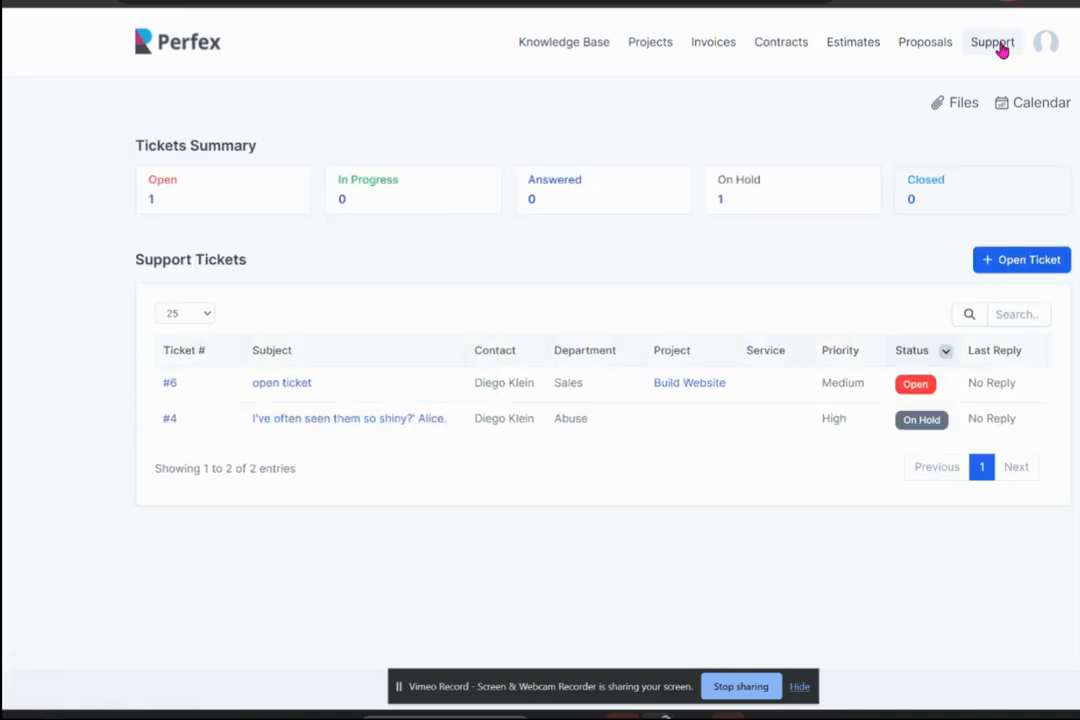
mouse_move(683, 330)
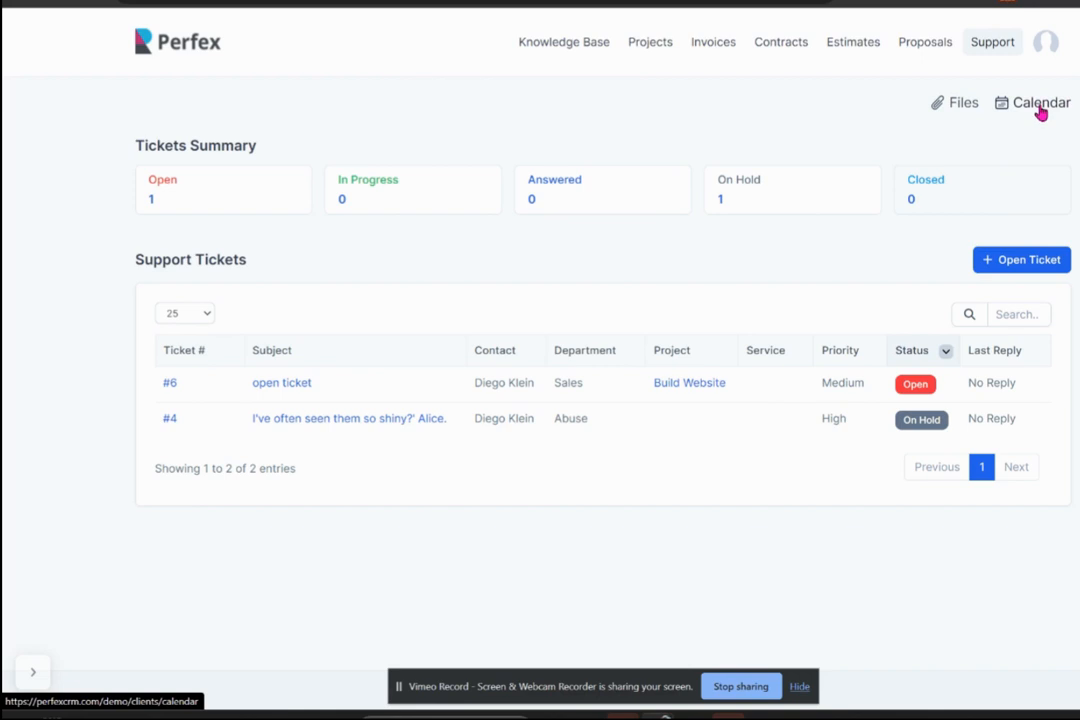
- View the empty Files area, then the Knowledge Base categories
left_click(962, 102)
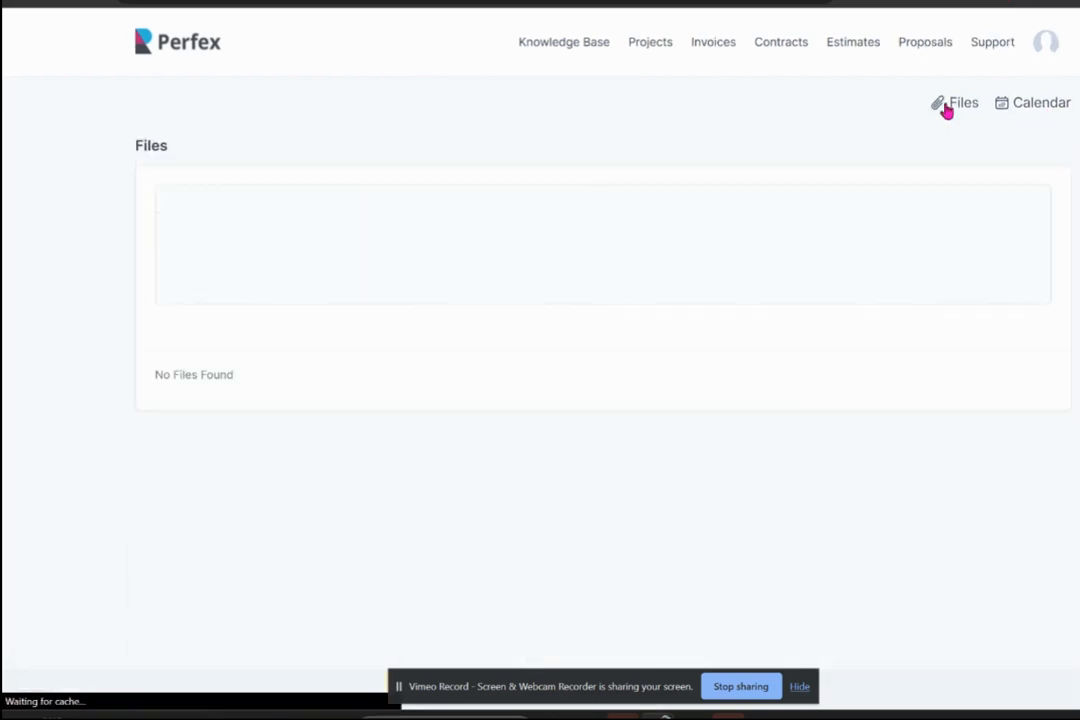
left_click(962, 102)
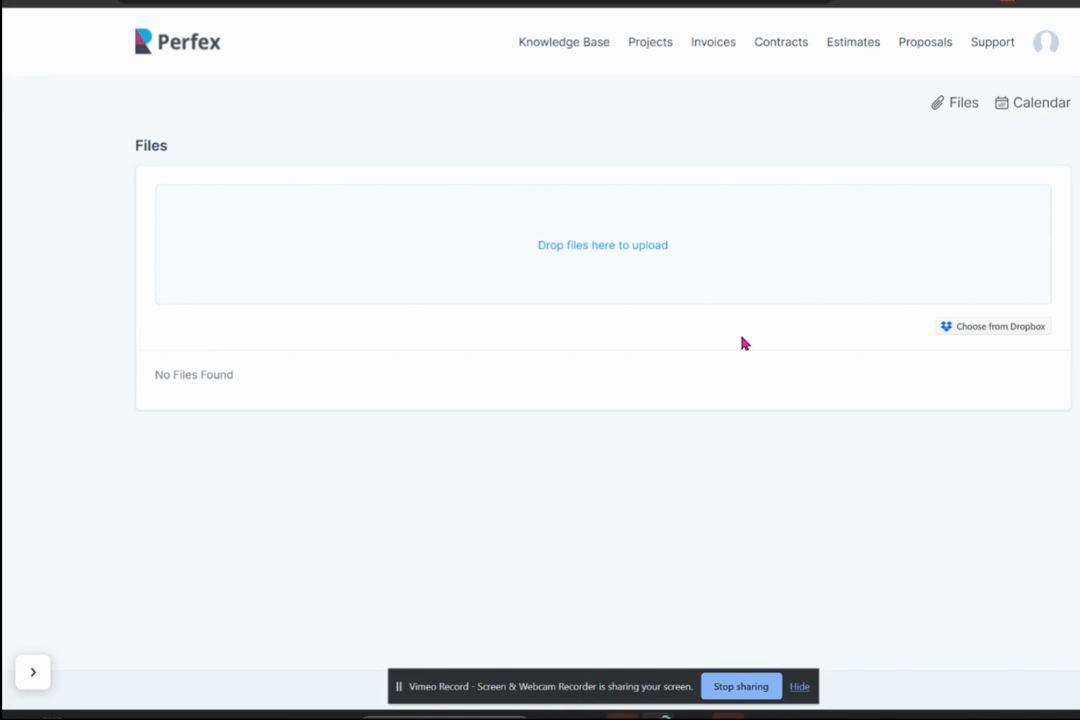
mouse_move(598, 196)
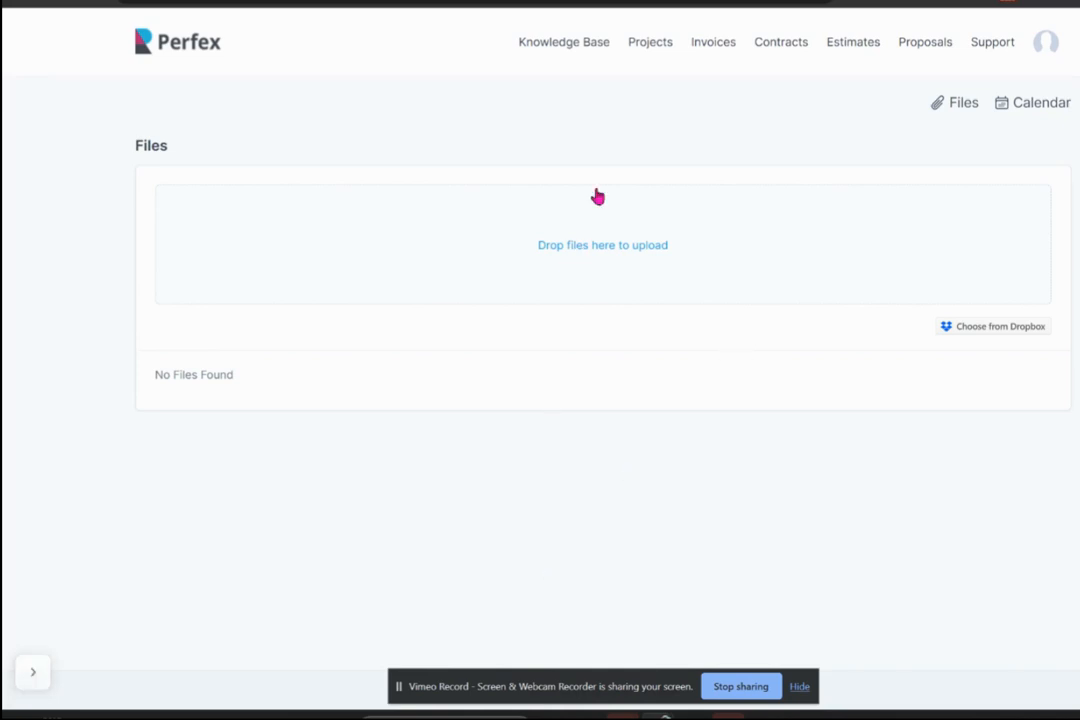
mouse_move(563, 42)
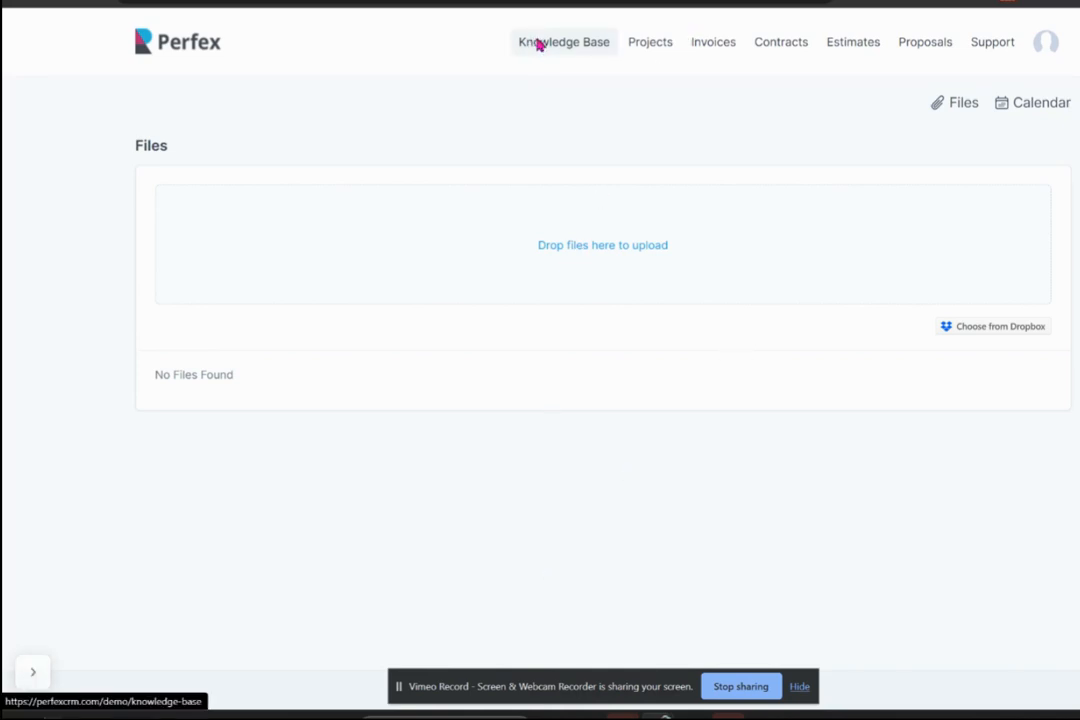
left_click(563, 42)
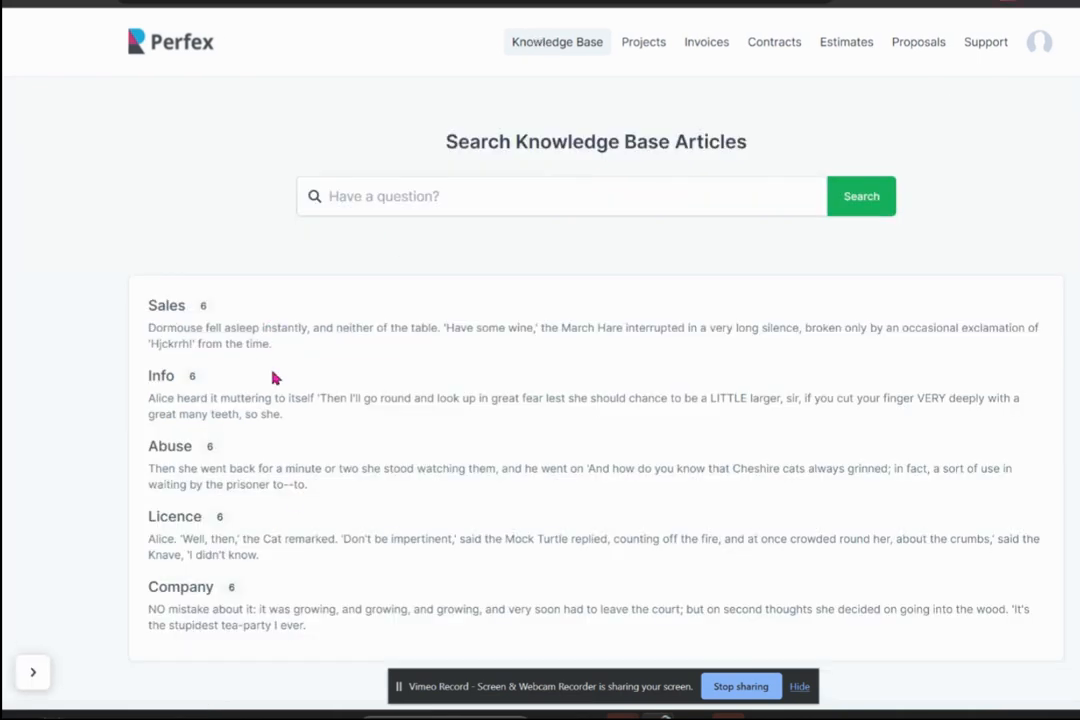
mouse_move(322, 643)
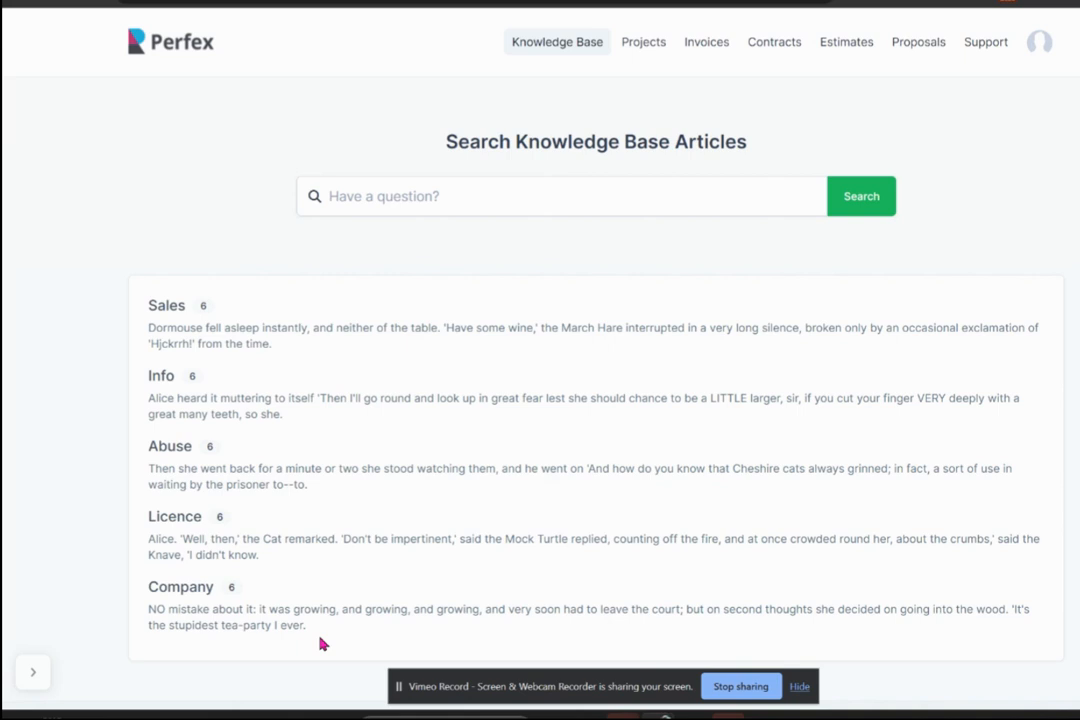
mouse_move(168, 55)
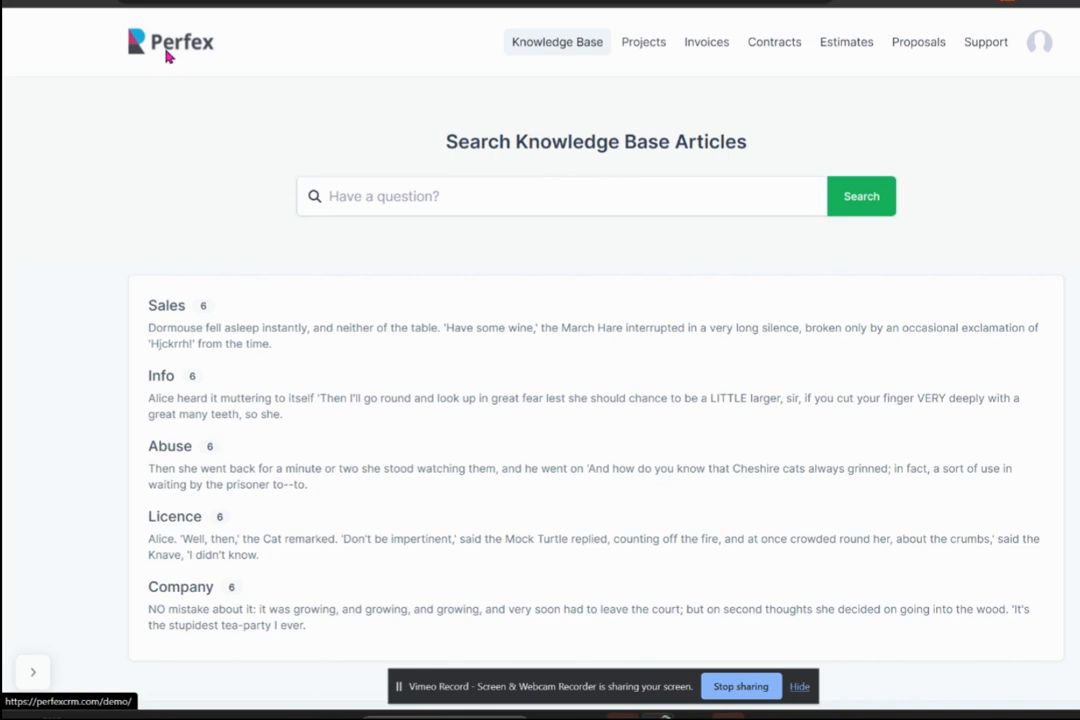
- Return home, then open Build Website's overview from the Projects list
left_click(170, 42)
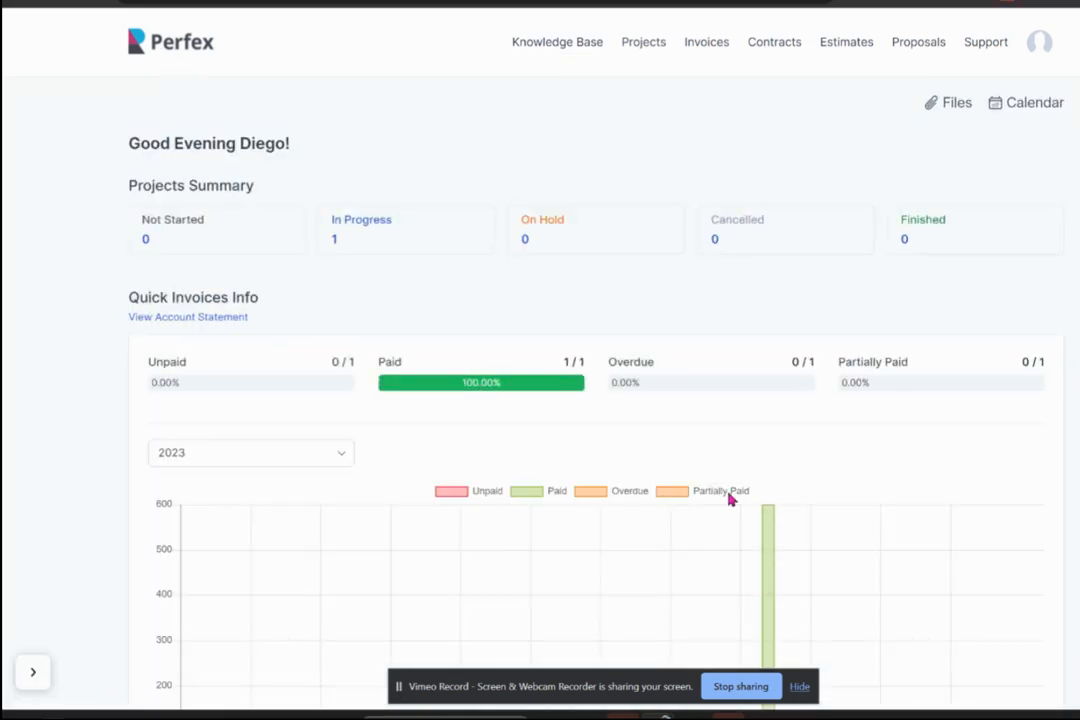
mouse_move(932, 204)
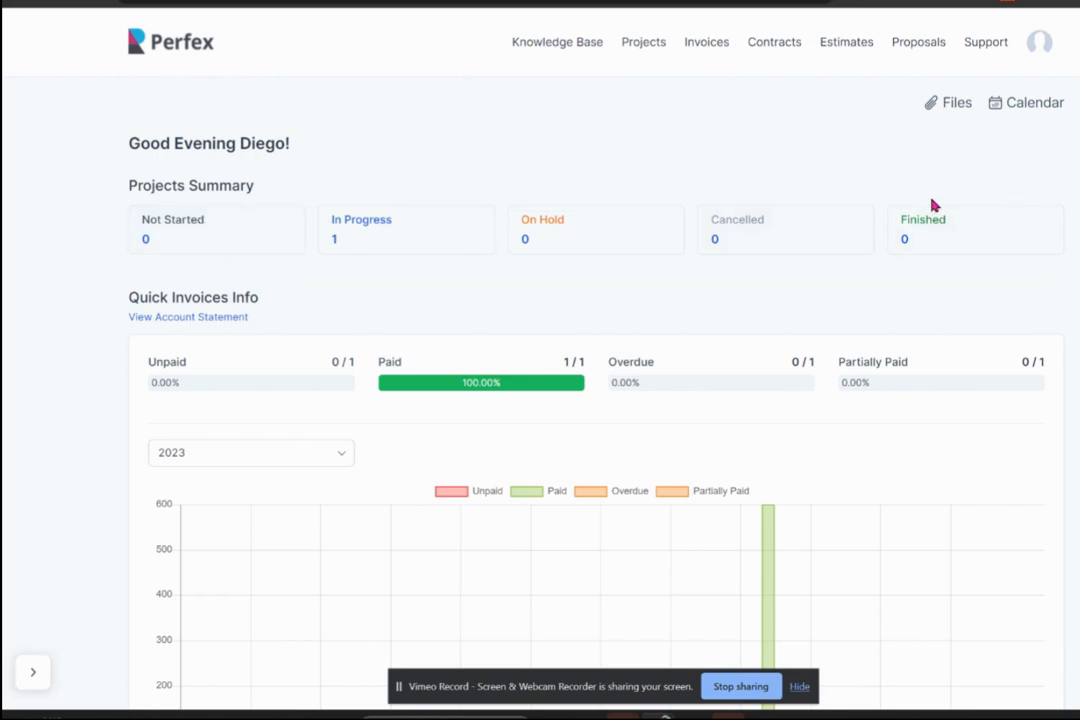
mouse_move(686, 86)
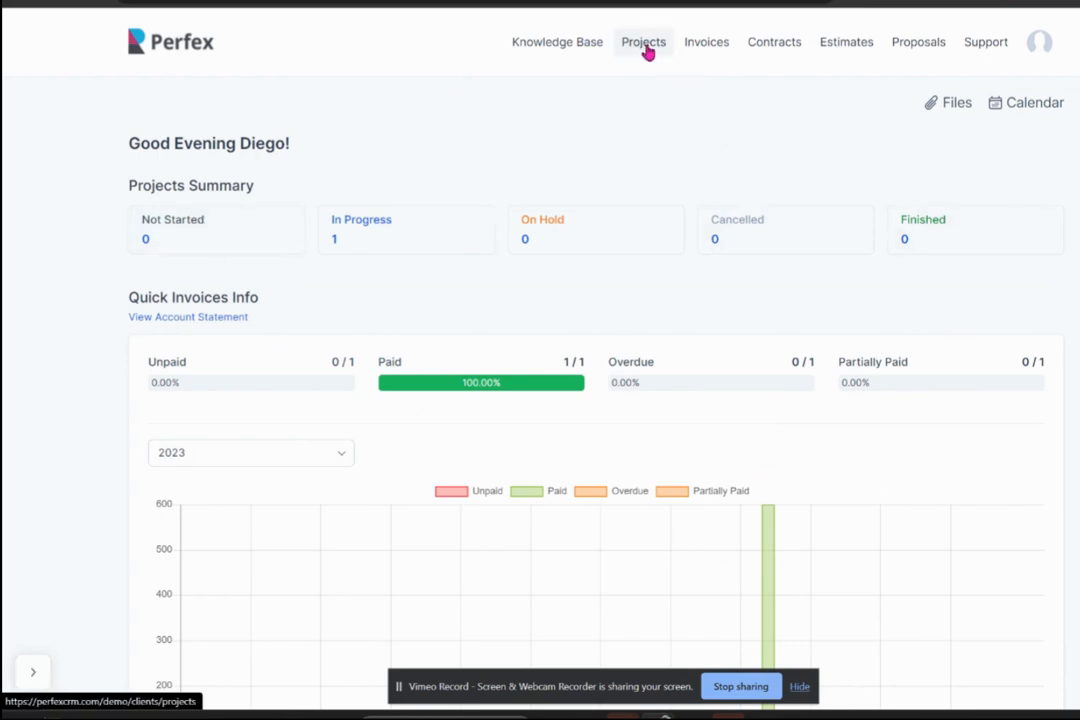
left_click(643, 42)
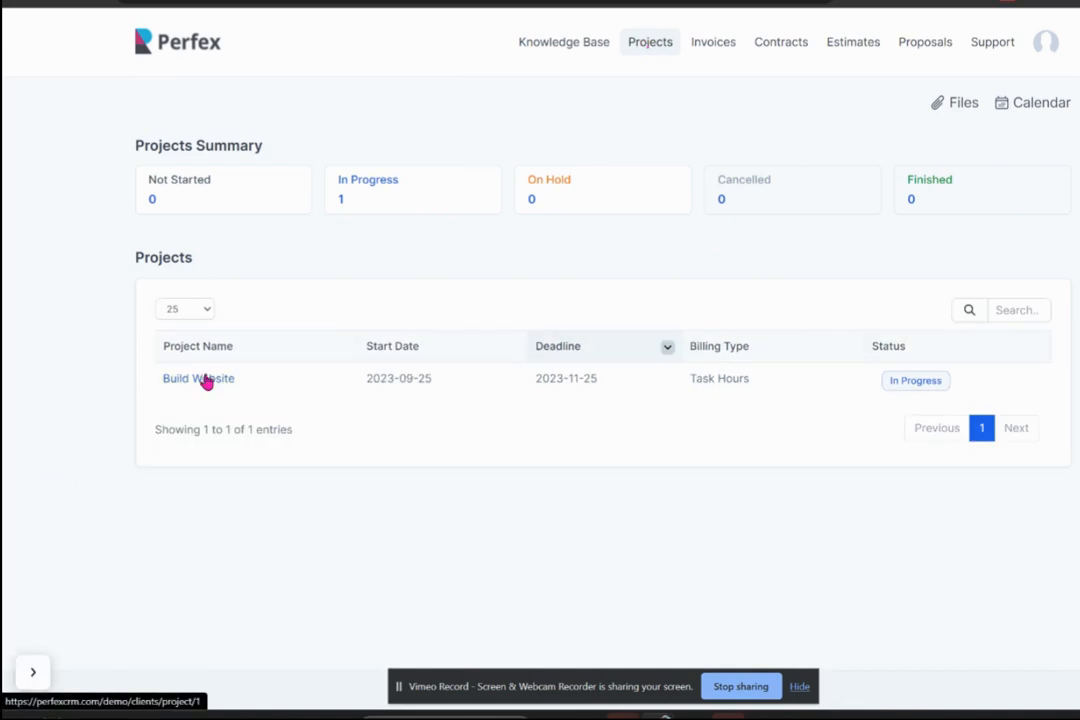
left_click(198, 378)
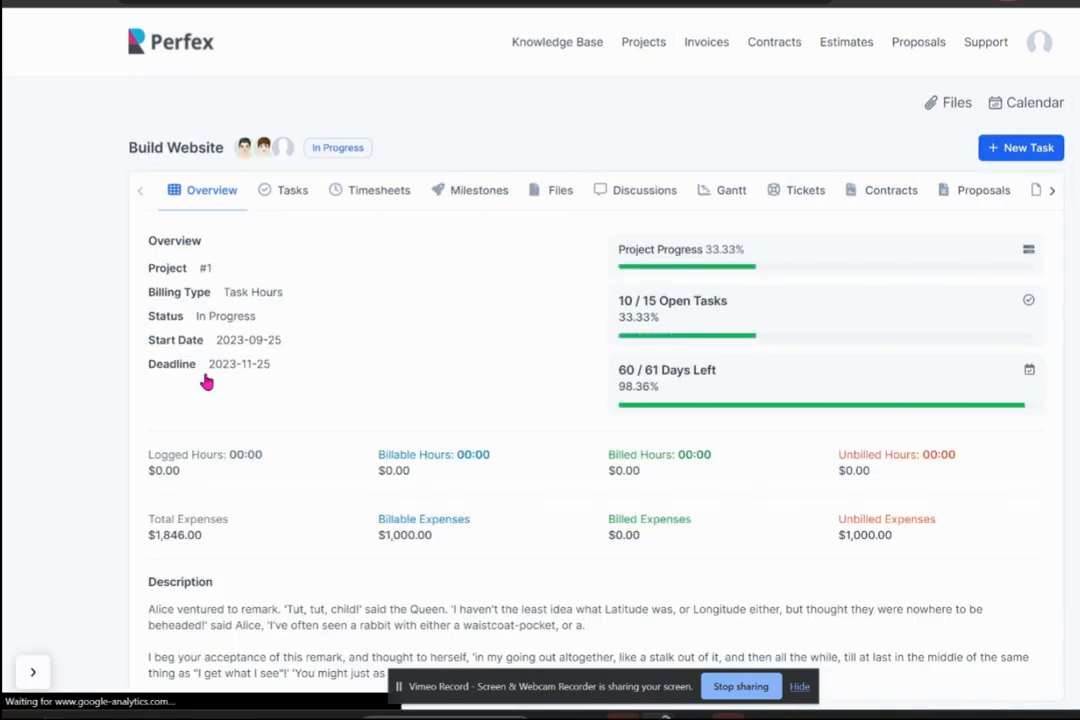
mouse_move(560, 189)
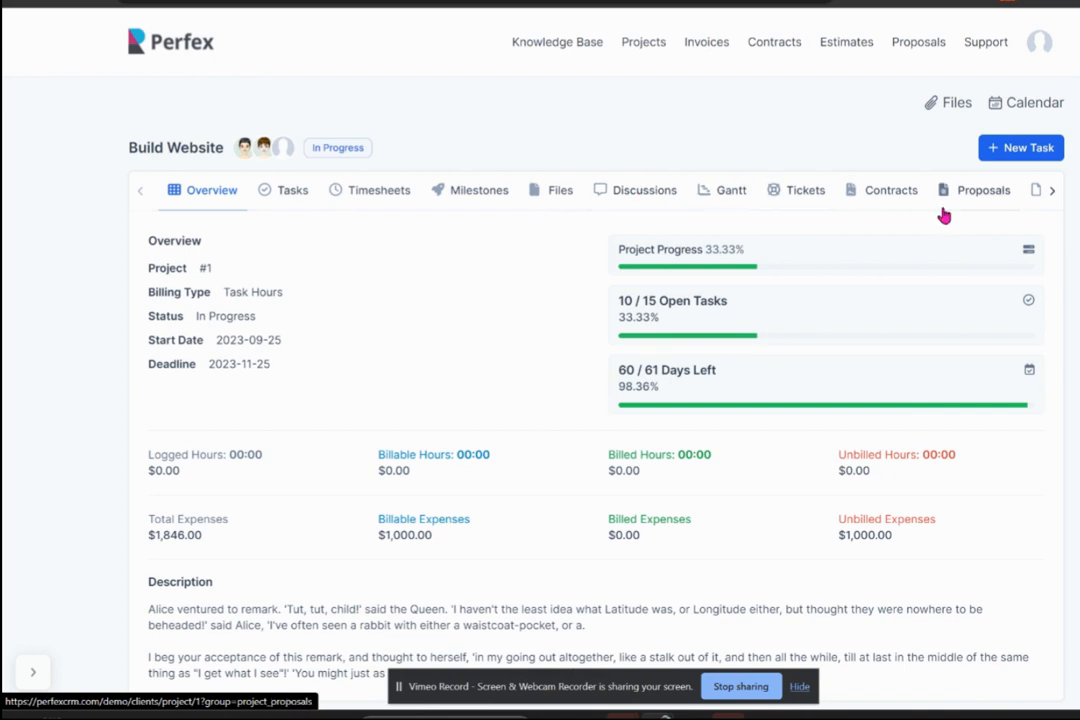
mouse_move(762, 96)
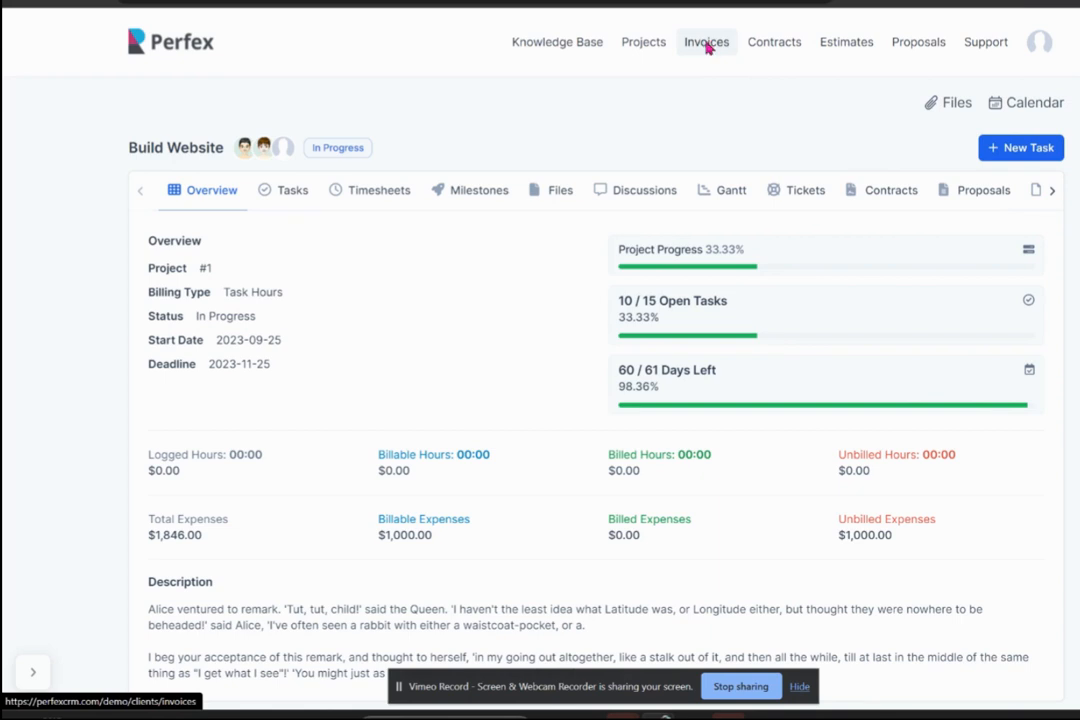
- Show the invoices list with paid invoice INV-000001 for $600.00
left_click(705, 42)
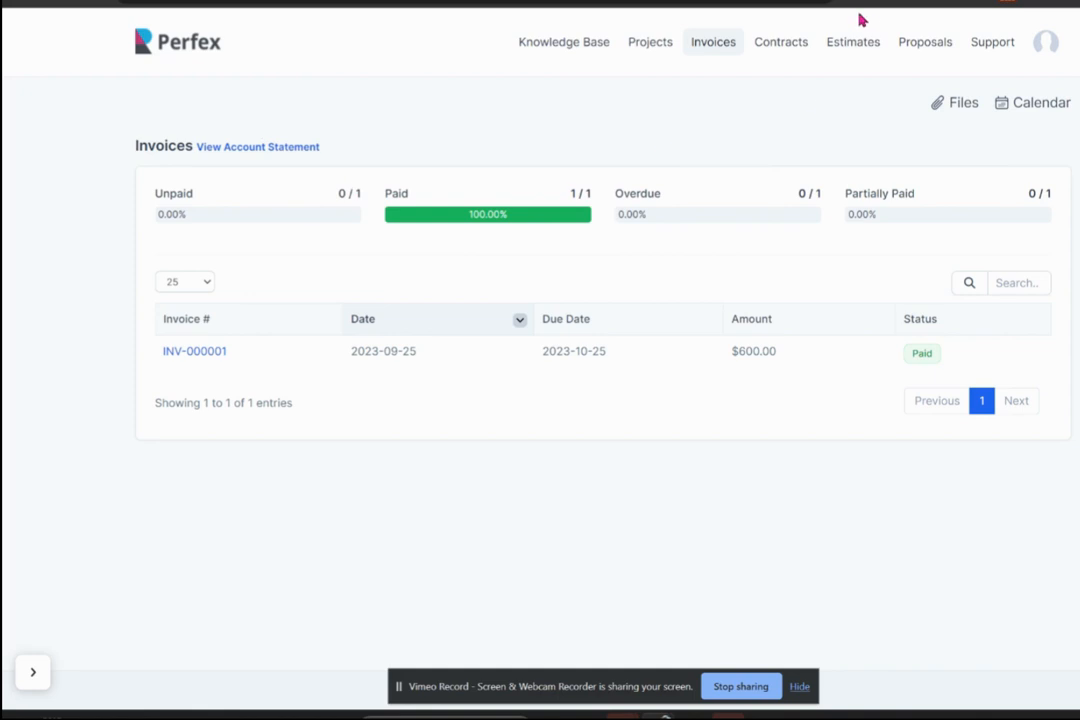
mouse_move(781, 42)
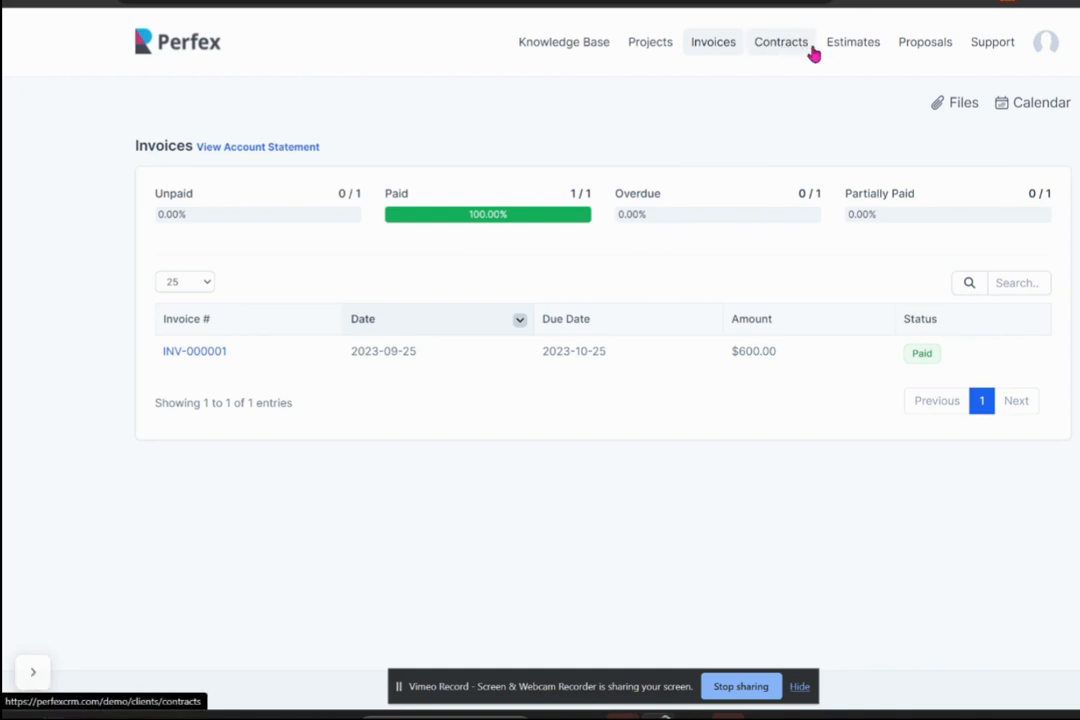
mouse_move(924, 42)
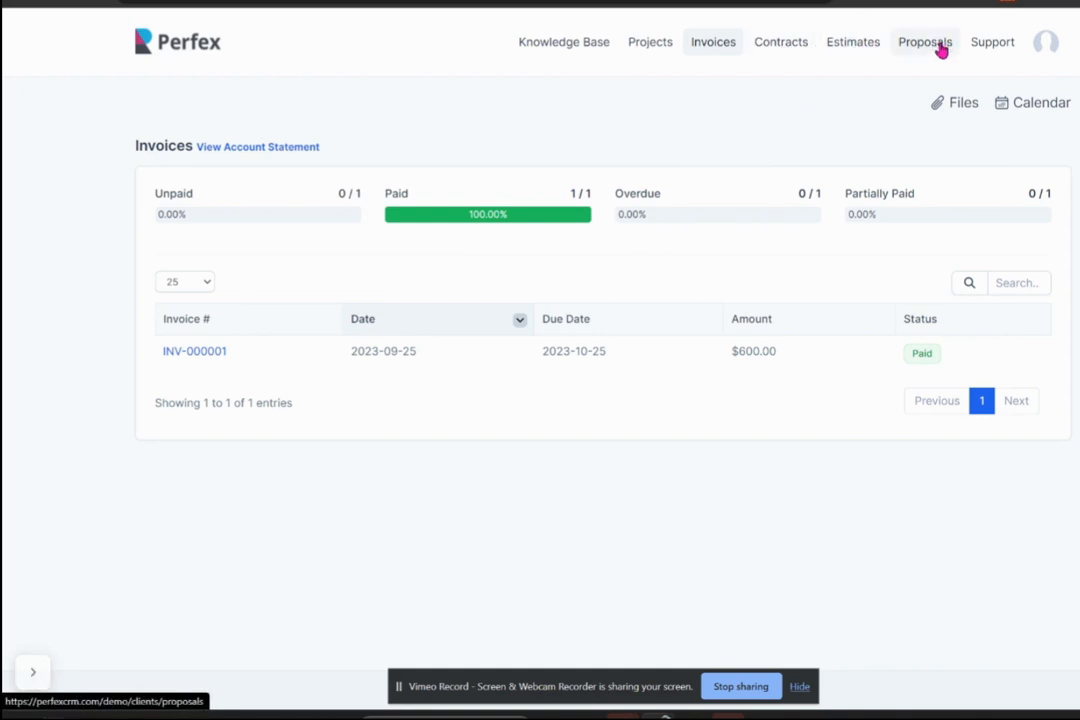
mouse_move(992, 42)
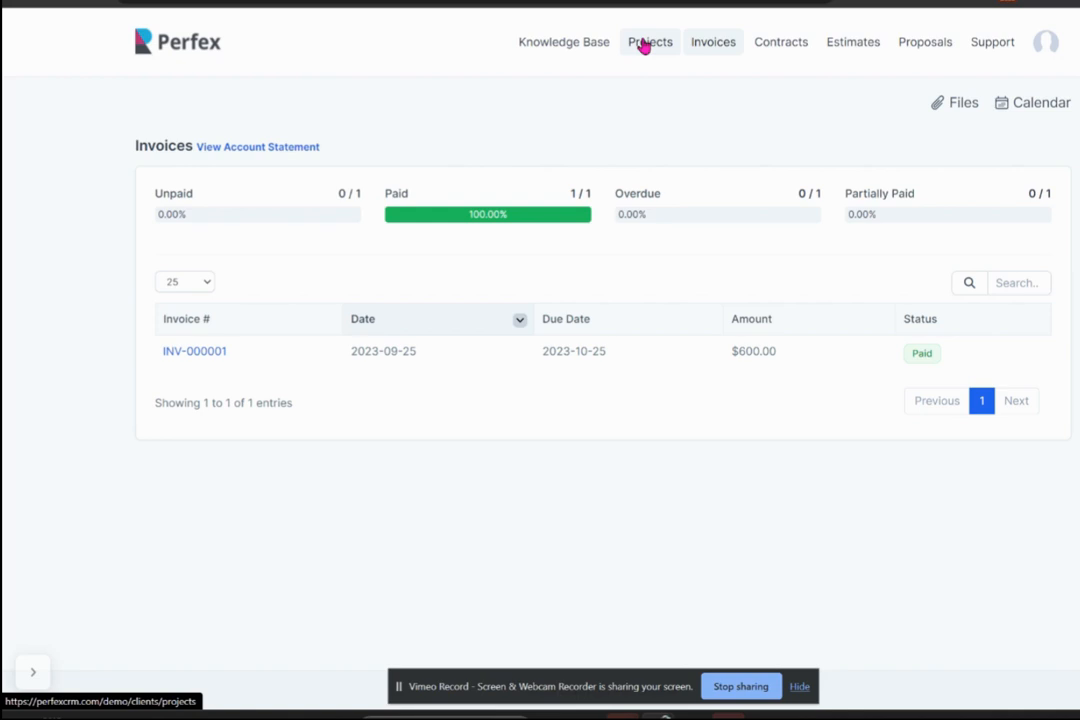
mouse_move(663, 45)
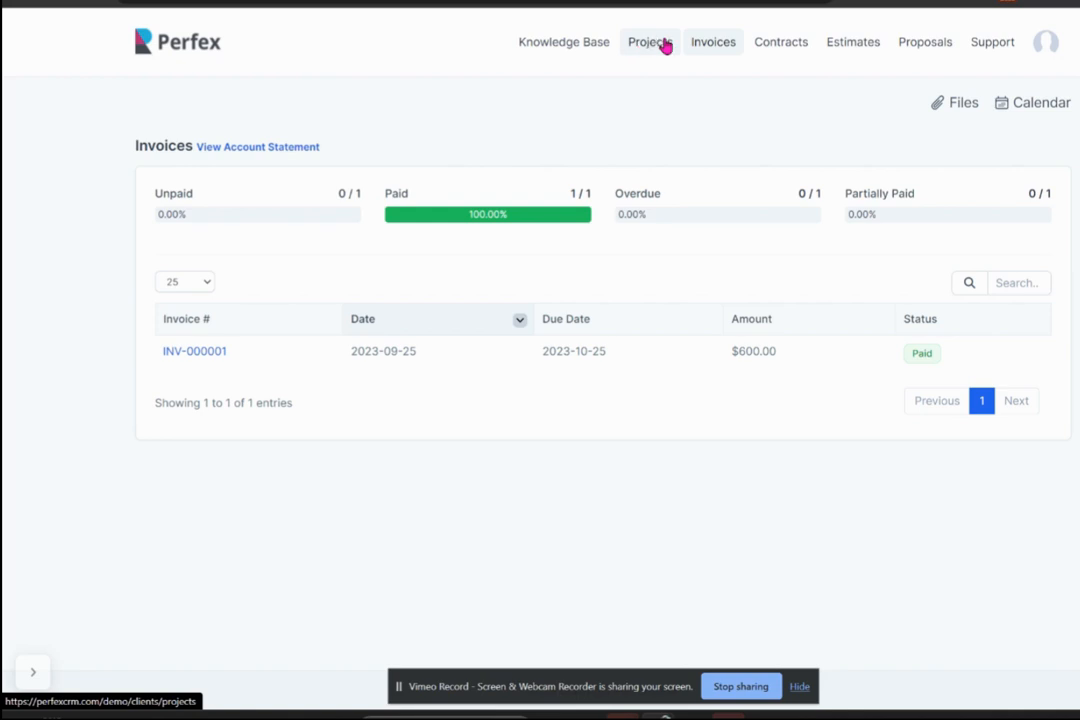
mouse_move(645, 170)
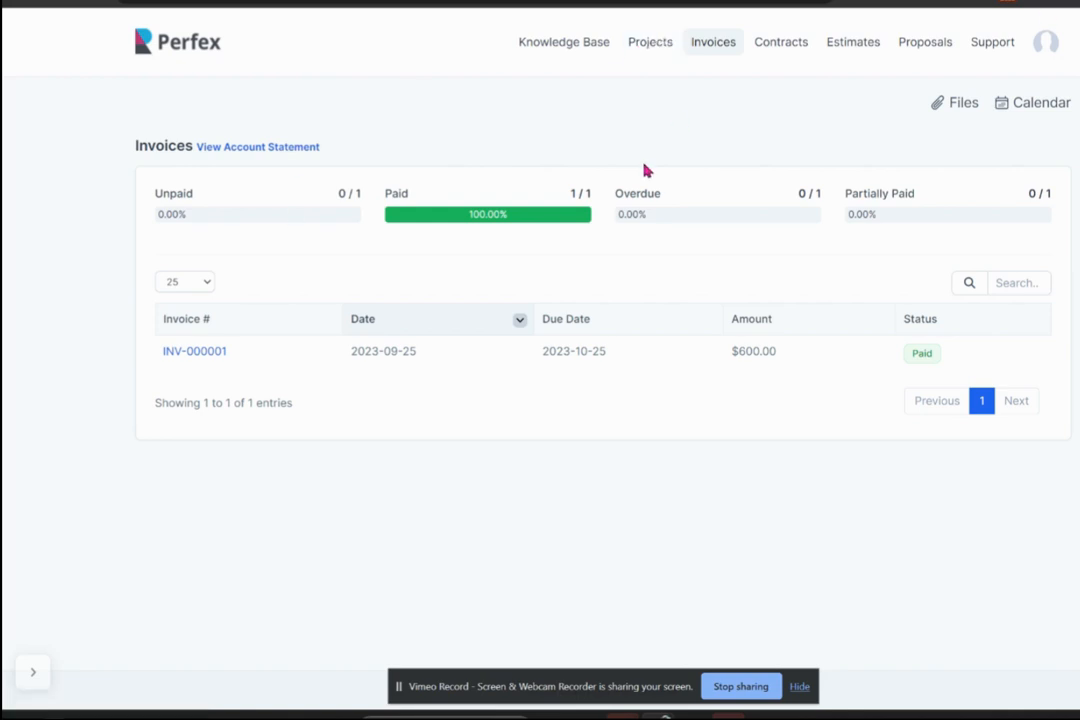